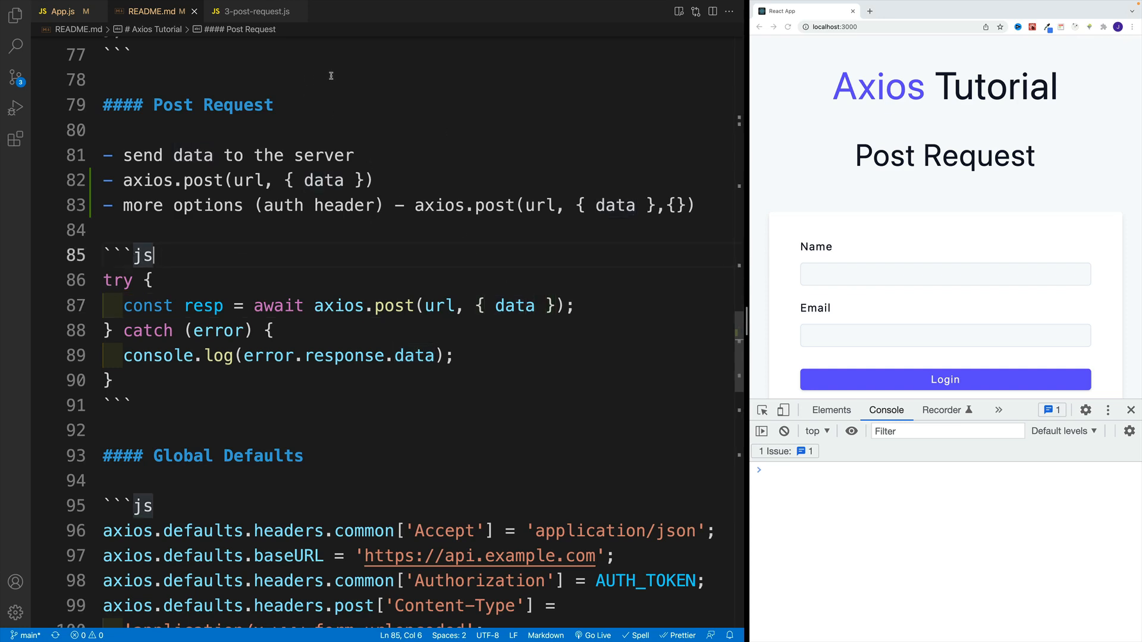
- Show App.js rendering <Setup /> imported from the 3-post-request example file
{"action": "left_click", "coordinate": [107, 229]}
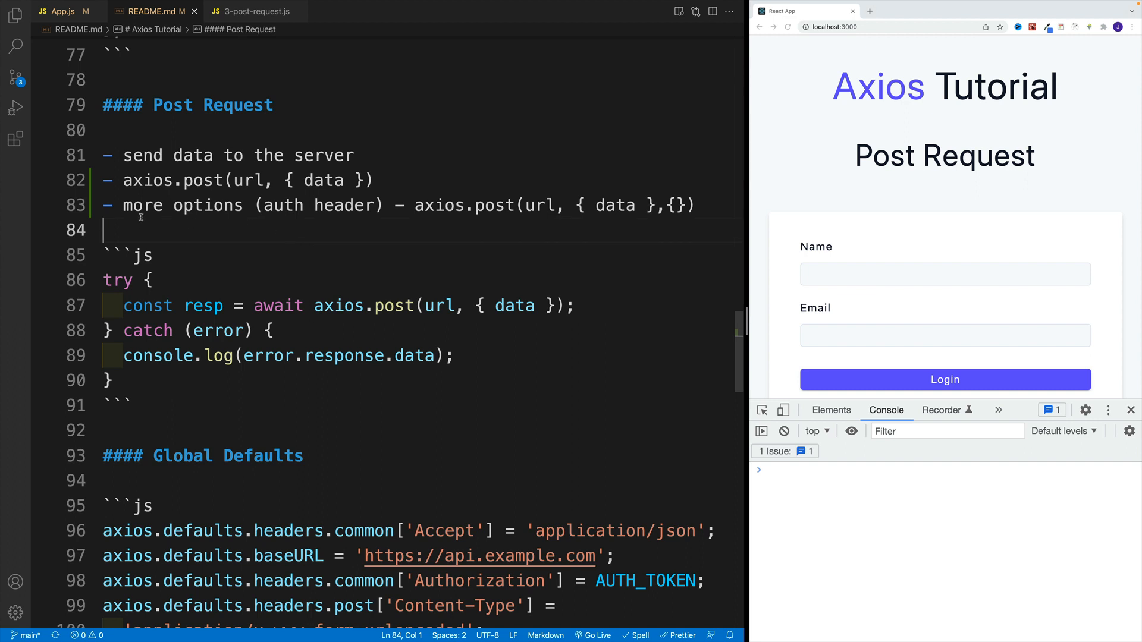
{"action": "double_click", "coordinate": [202, 181]}
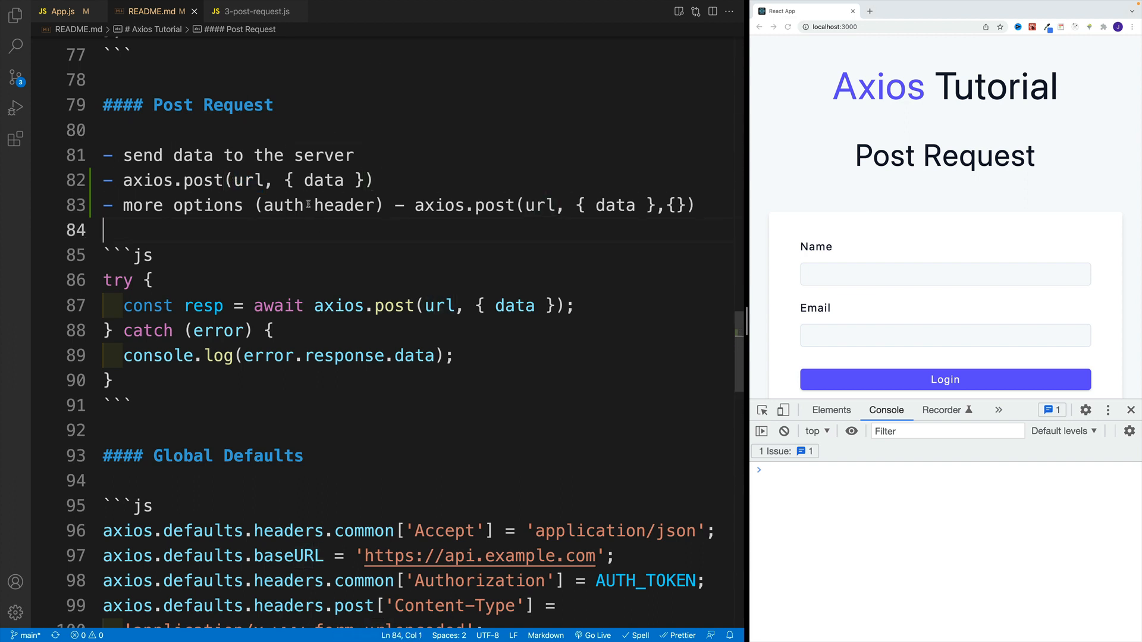
{"action": "left_click_drag", "start_coordinate": [285, 179], "coordinate": [350, 180]}
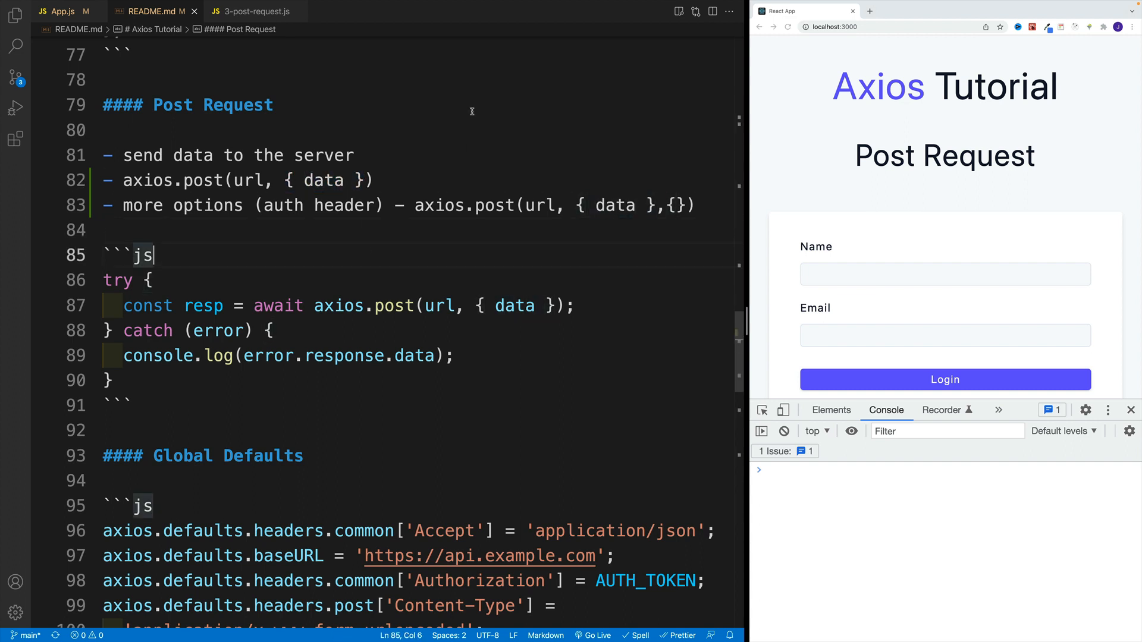
{"action": "double_click", "coordinate": [237, 105]}
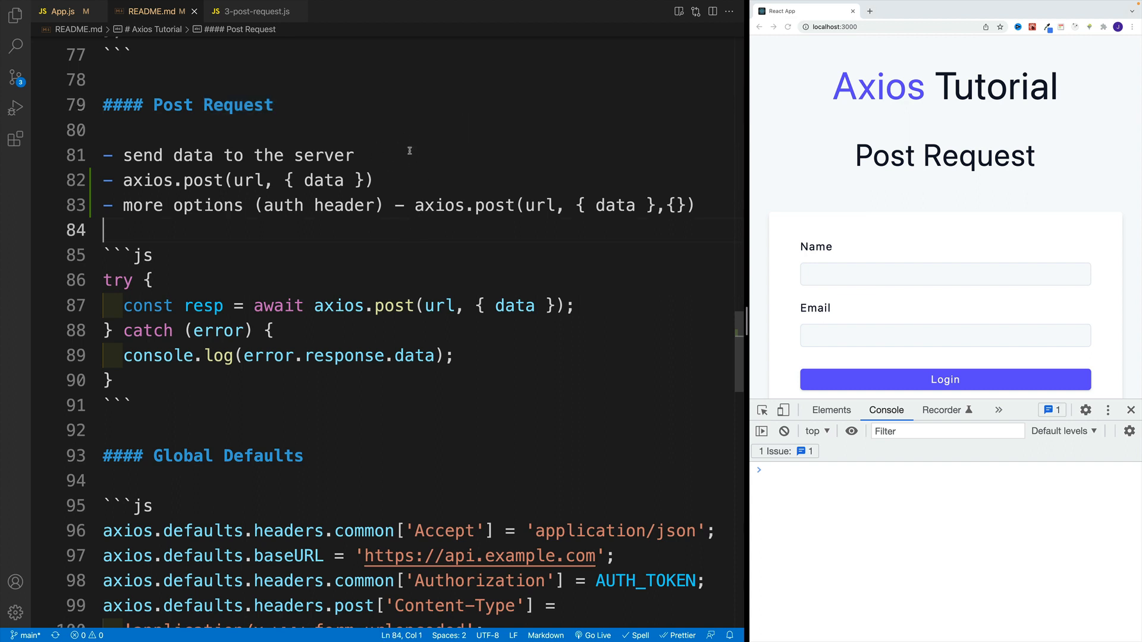
{"action": "mouse_move", "coordinate": [431, 119]}
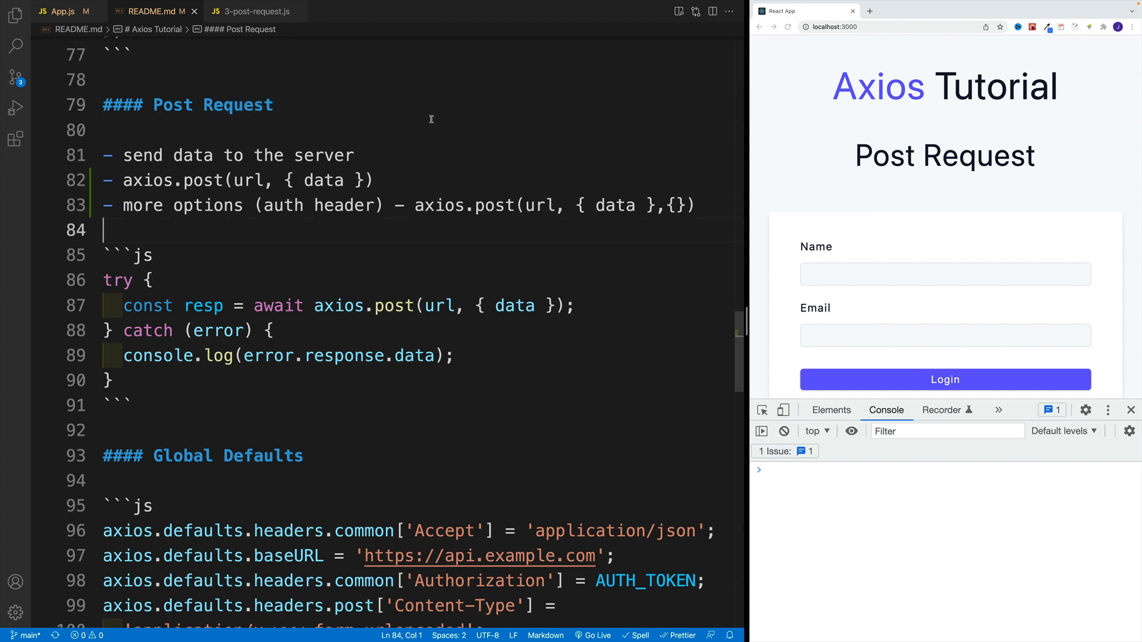
{"action": "double_click", "coordinate": [283, 205]}
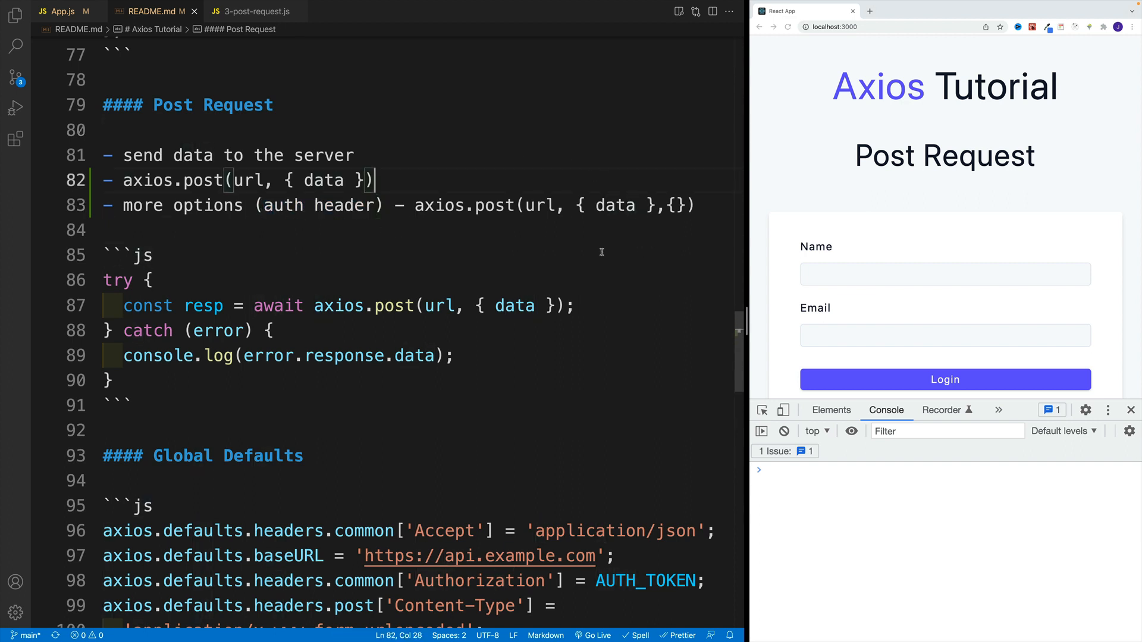
- Bring up 3-post-request.js with its PostRequest name/email state and handleSubmit
{"action": "left_click", "coordinate": [153, 256]}
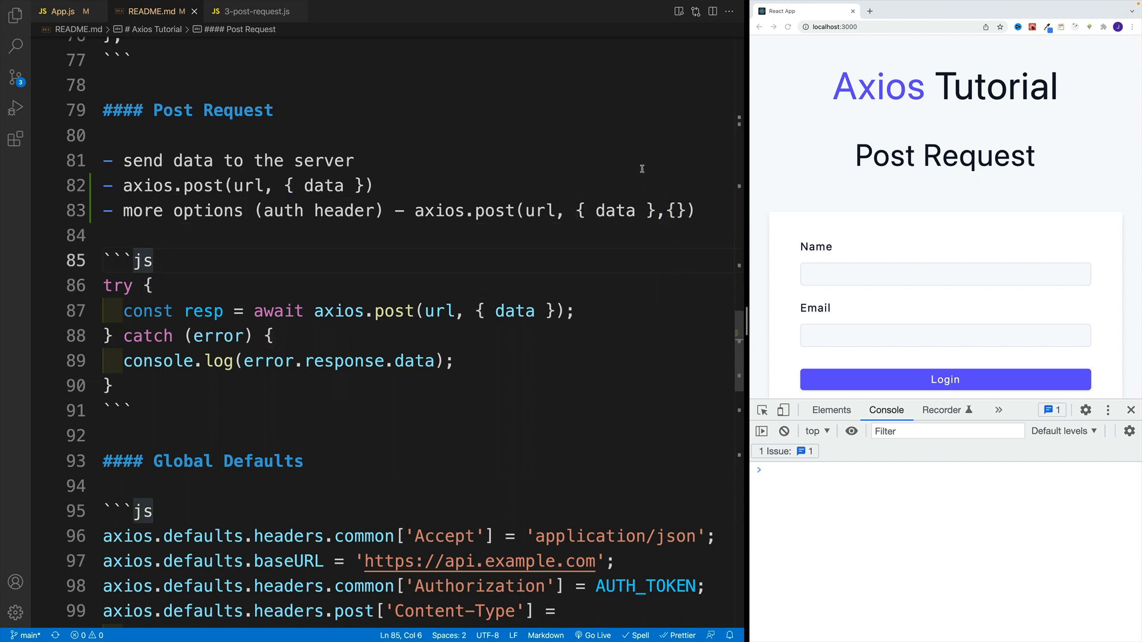
{"action": "left_click", "coordinate": [576, 311]}
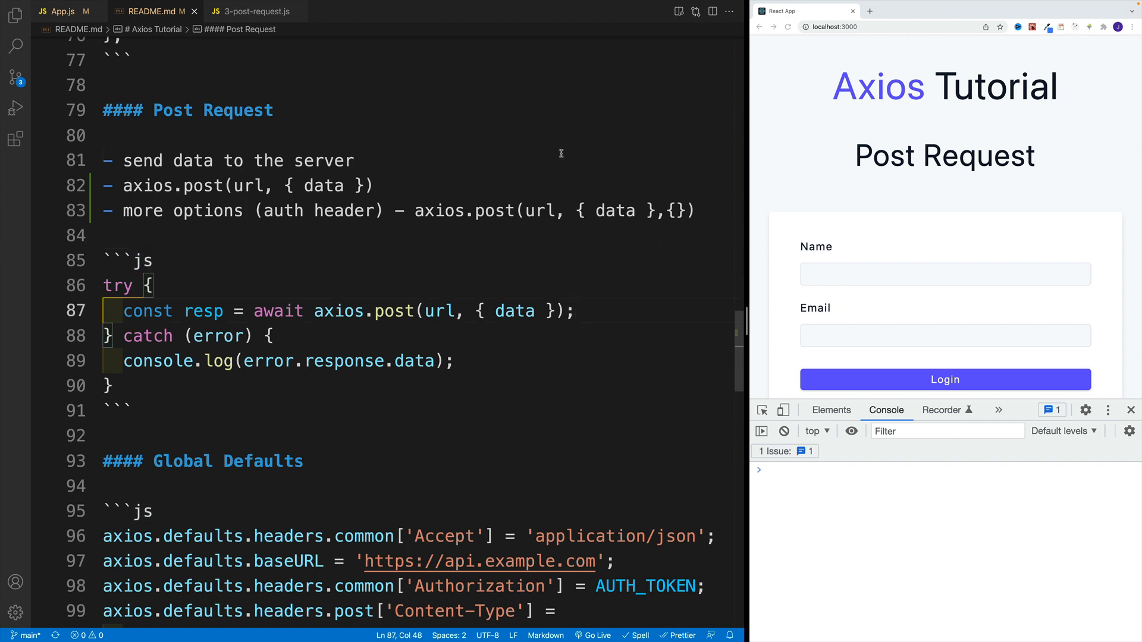
{"action": "double_click", "coordinate": [324, 160]}
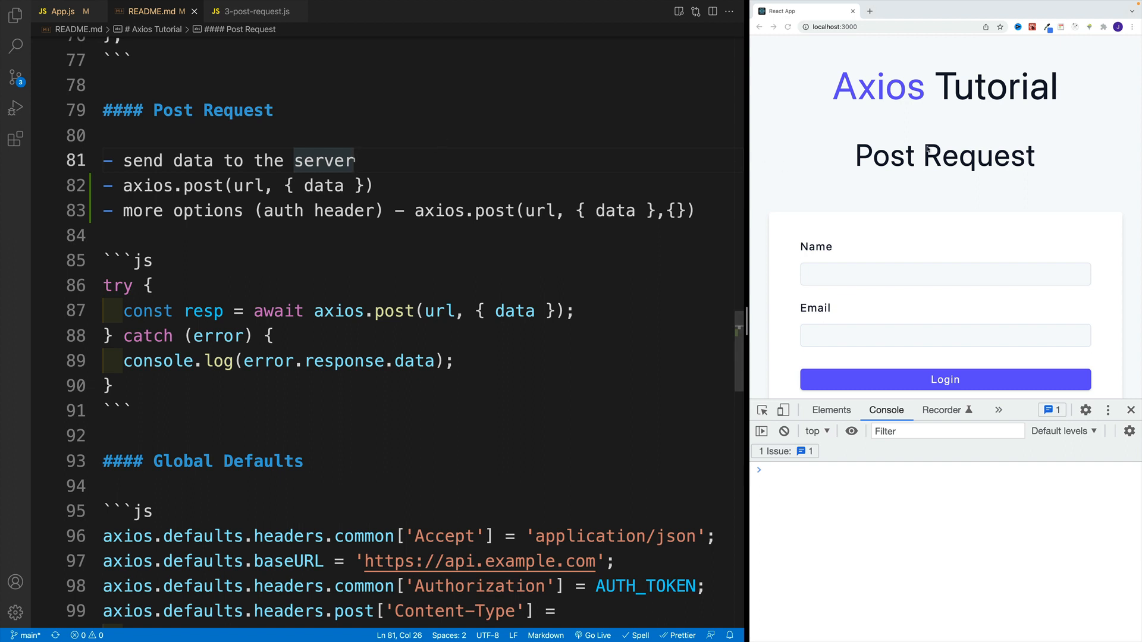
{"action": "left_click", "coordinate": [57, 12]}
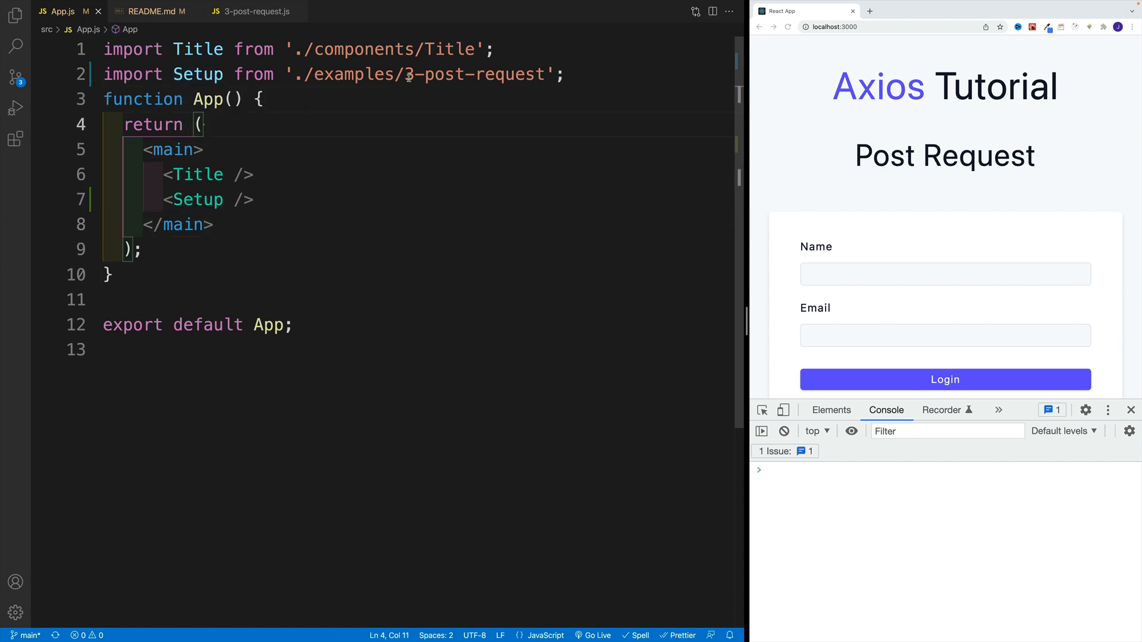
{"action": "left_click", "coordinate": [261, 100]}
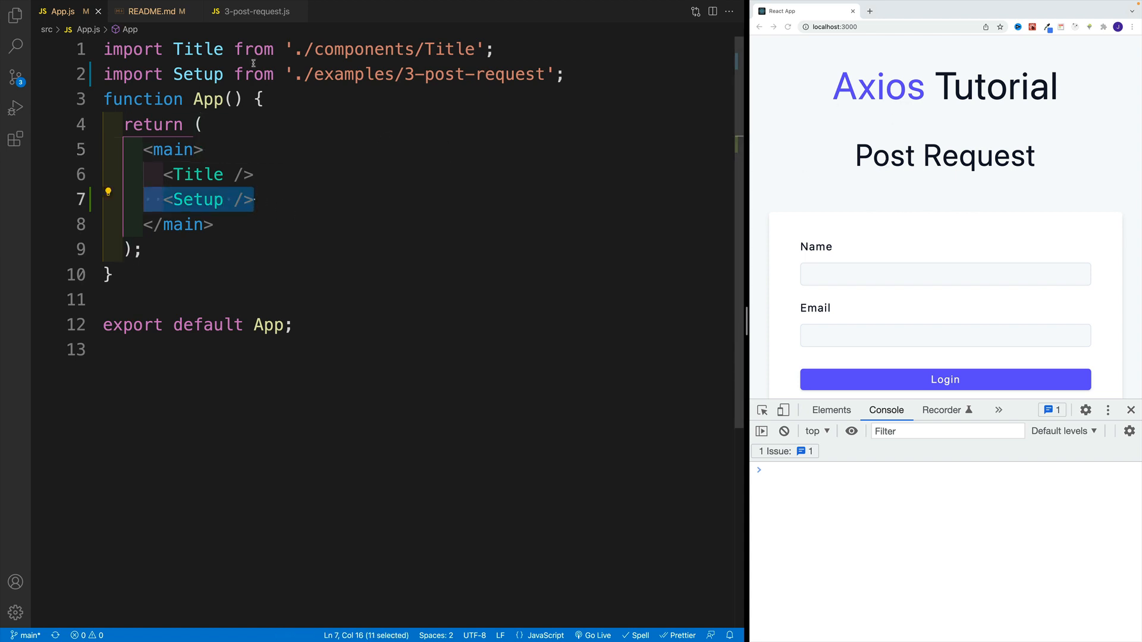
{"action": "left_click", "coordinate": [252, 12]}
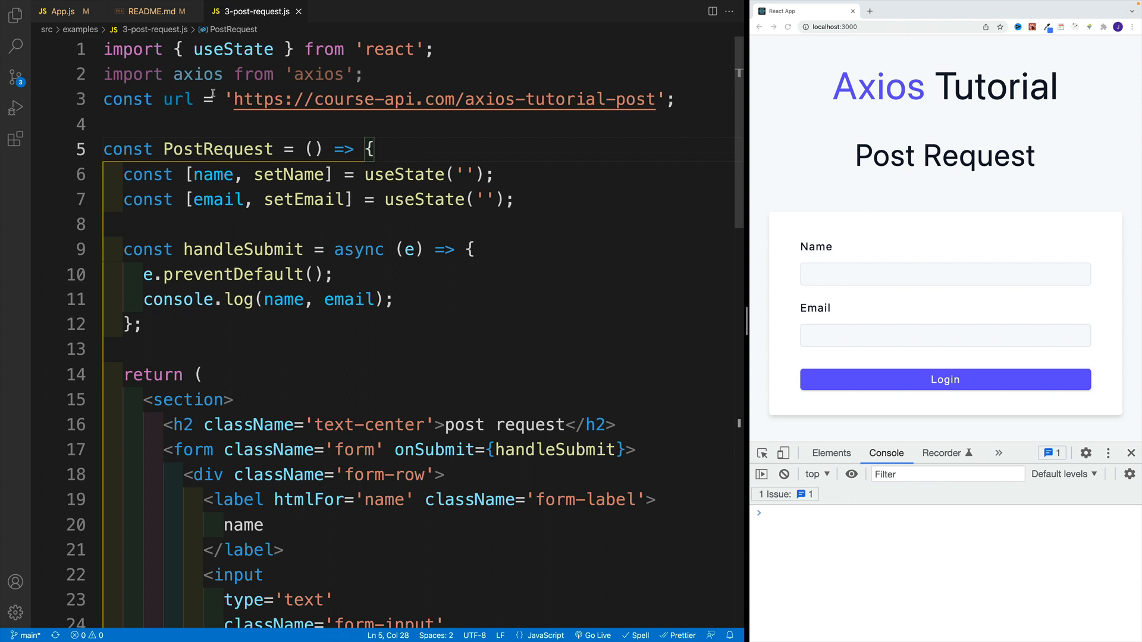
{"action": "left_click_drag", "start_coordinate": [175, 73], "coordinate": [346, 74]}
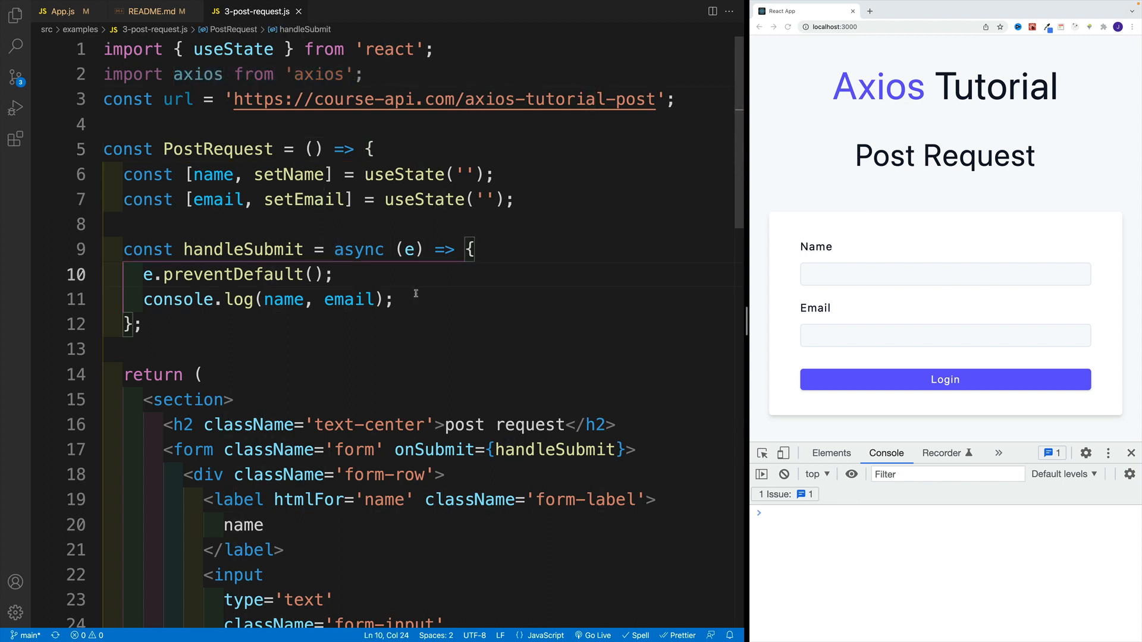
{"action": "scroll", "scroll_direction": "down", "scroll_amount": 3}
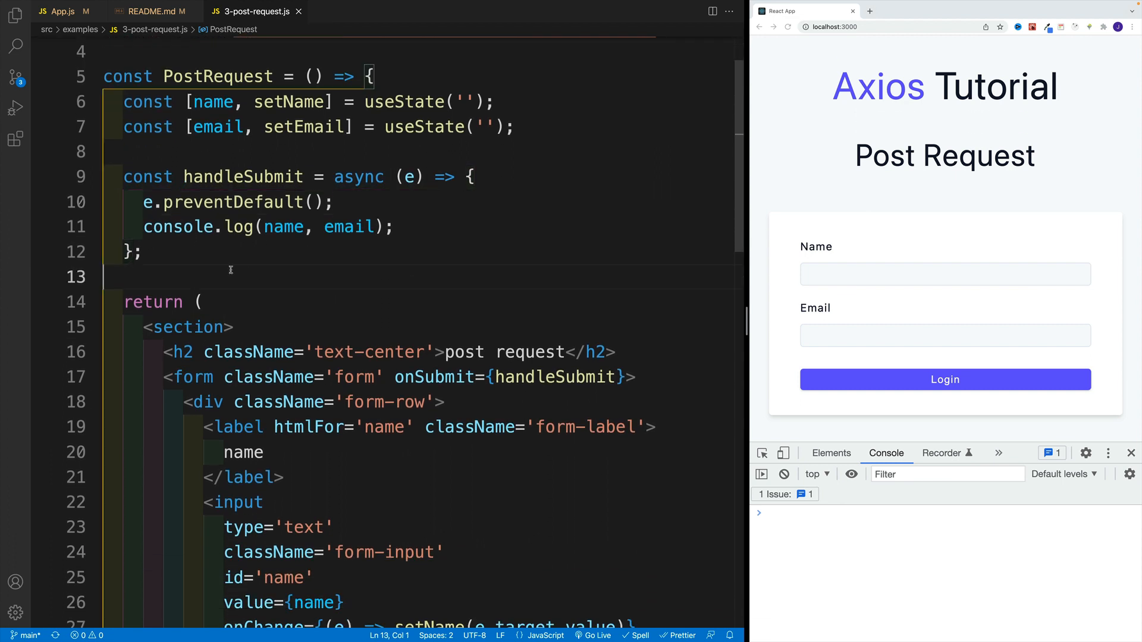
{"action": "left_click", "coordinate": [141, 252]}
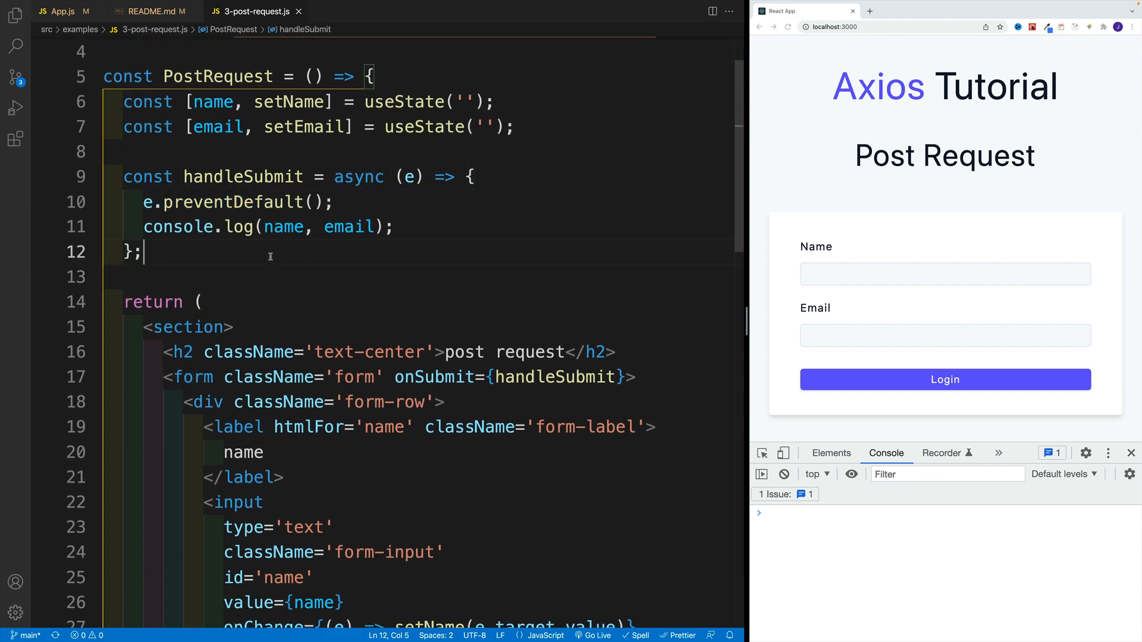
{"action": "left_click_drag", "start_coordinate": [264, 226], "coordinate": [373, 226]}
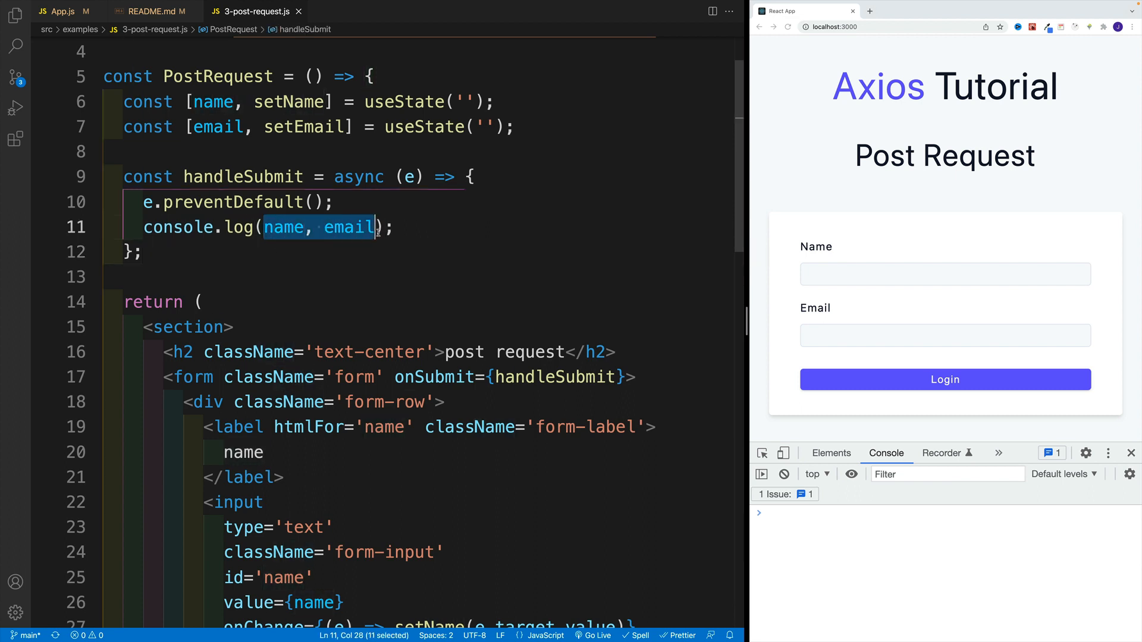
{"action": "scroll", "scroll_direction": "down", "scroll_amount": 3}
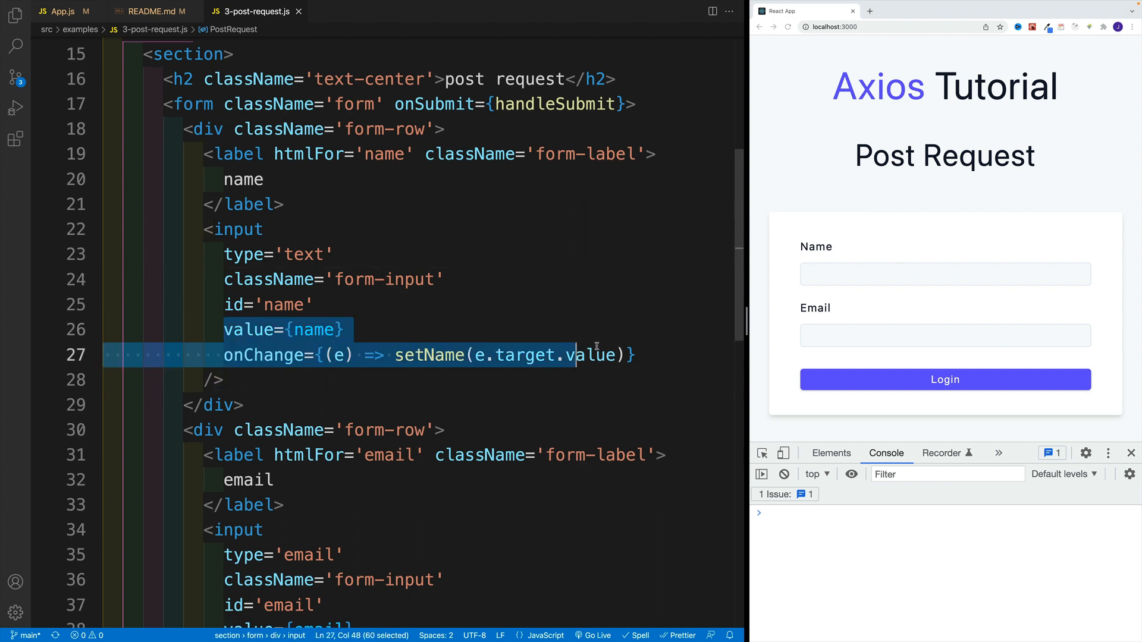
{"action": "left_click", "coordinate": [219, 380]}
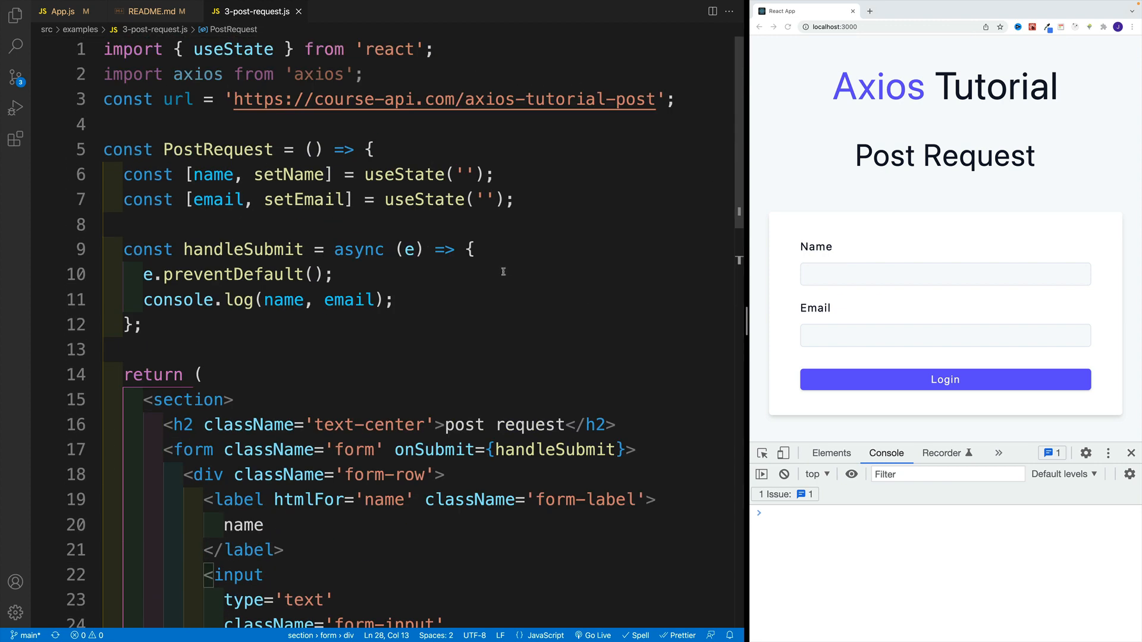
{"action": "mouse_move", "coordinate": [497, 296]}
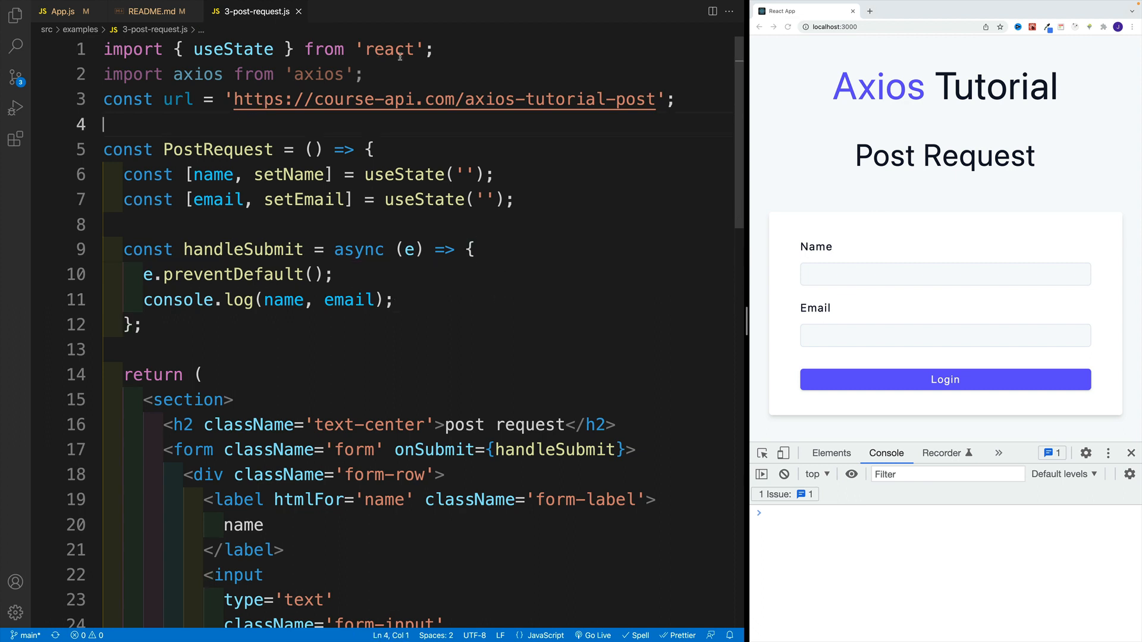
{"action": "mouse_move", "coordinate": [458, 137]}
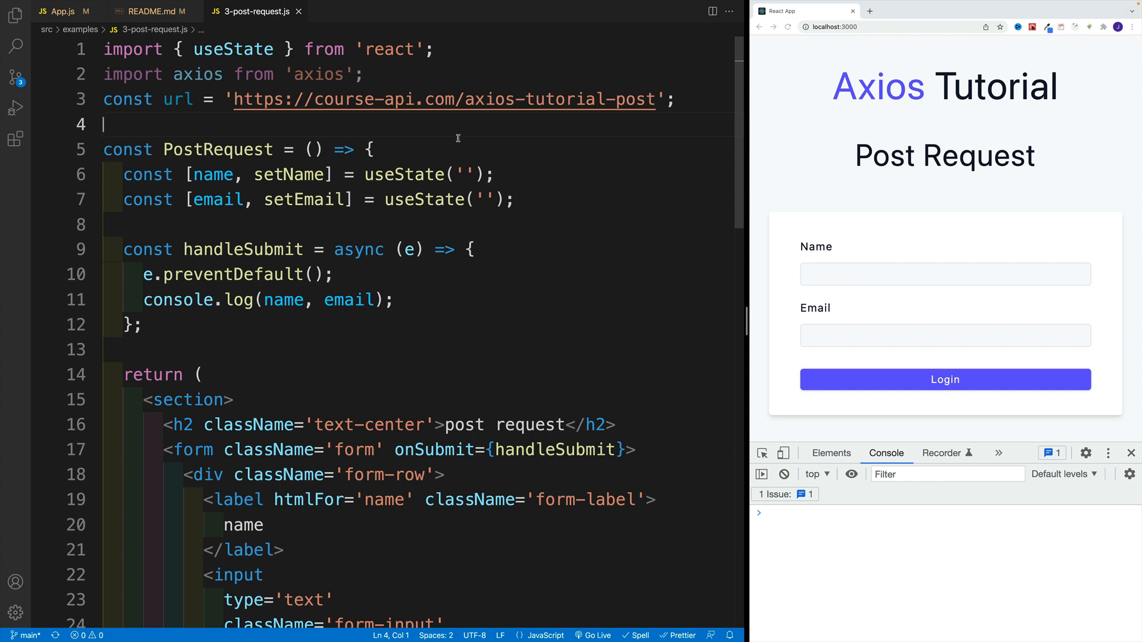
{"action": "left_click", "coordinate": [464, 100]}
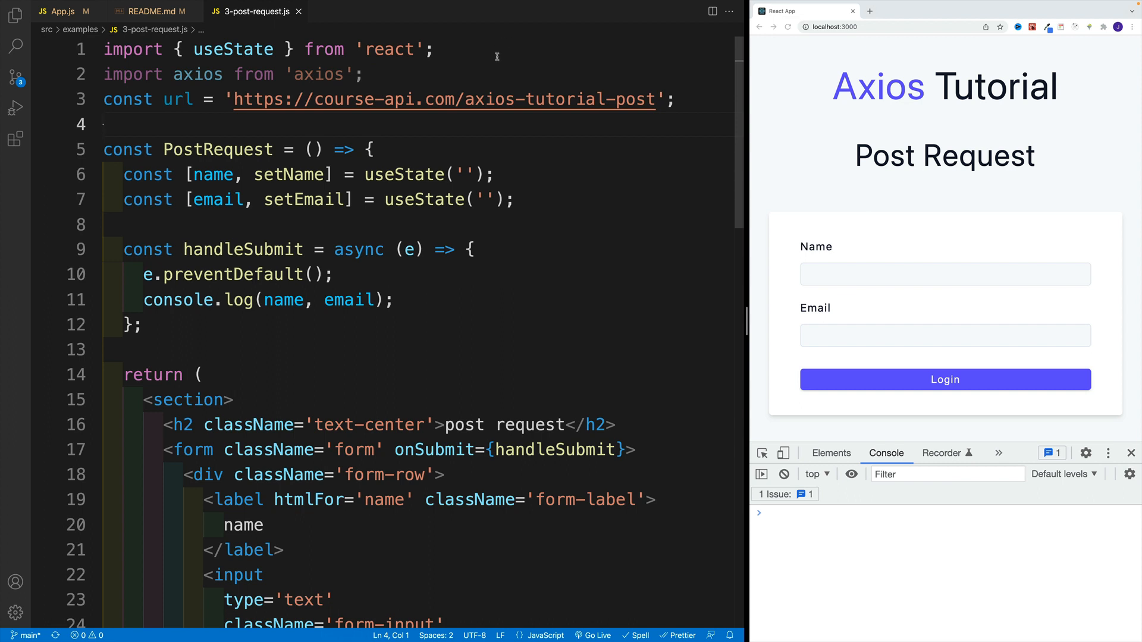
{"action": "mouse_move", "coordinate": [368, 281]}
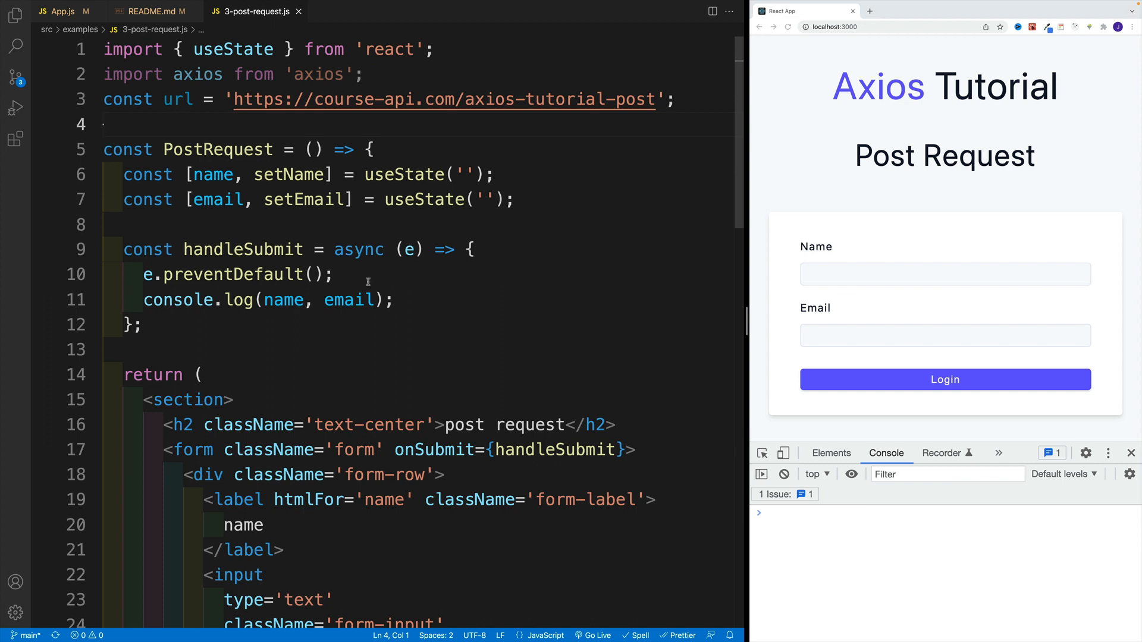
{"action": "left_click", "coordinate": [196, 172]}
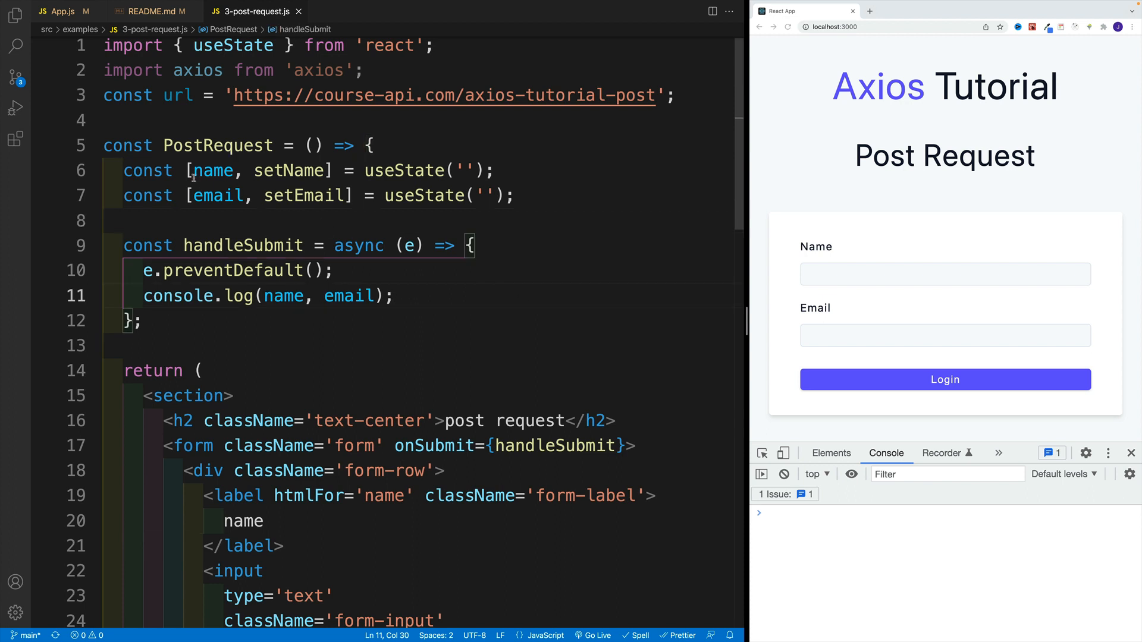
{"action": "left_click", "coordinate": [298, 222]}
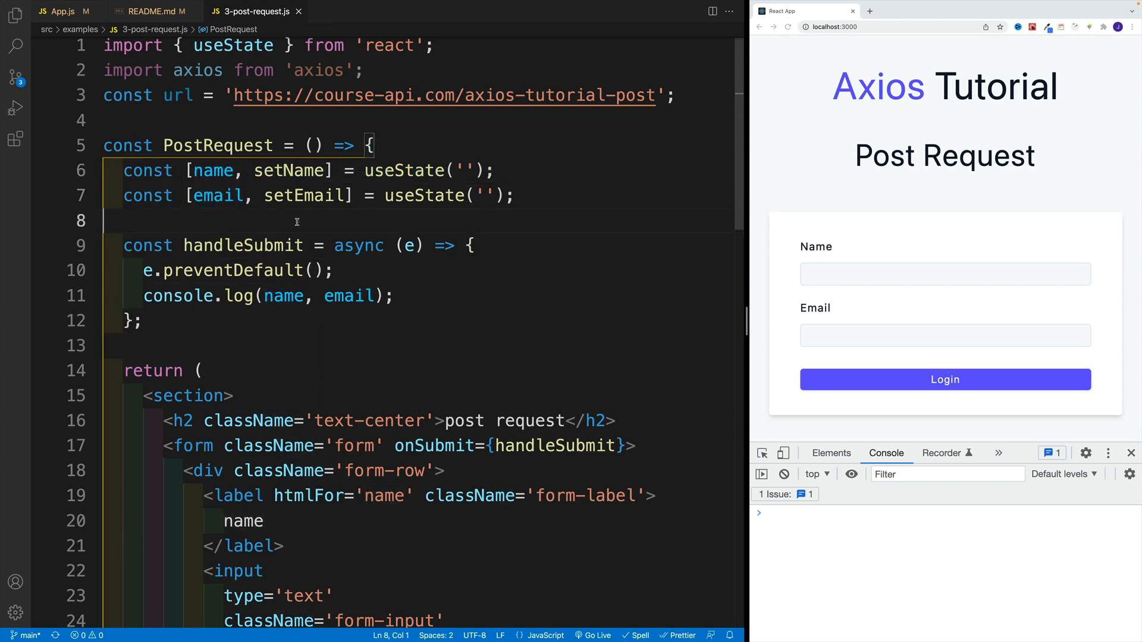
{"action": "mouse_move", "coordinate": [214, 195]}
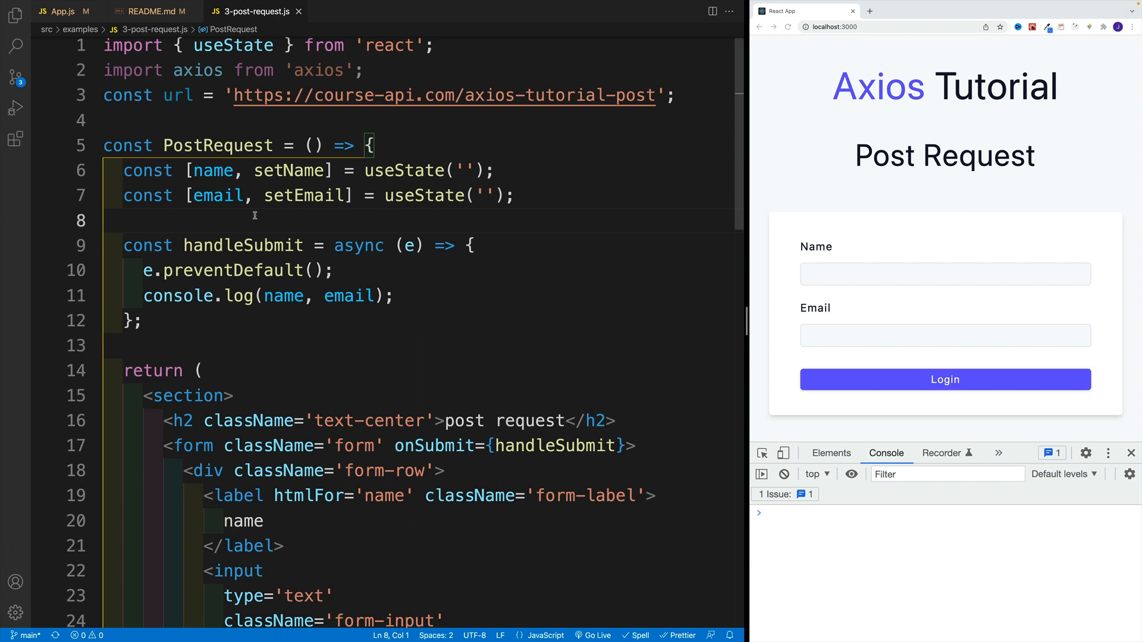
{"action": "mouse_move", "coordinate": [124, 298]}
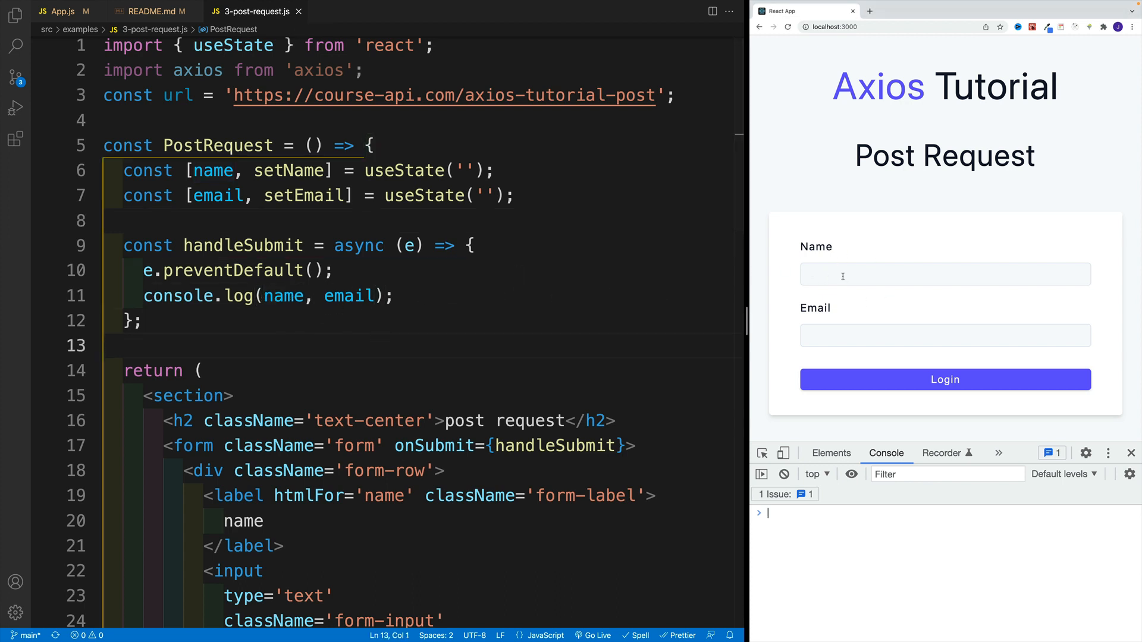
{"action": "type", "text": "john"}
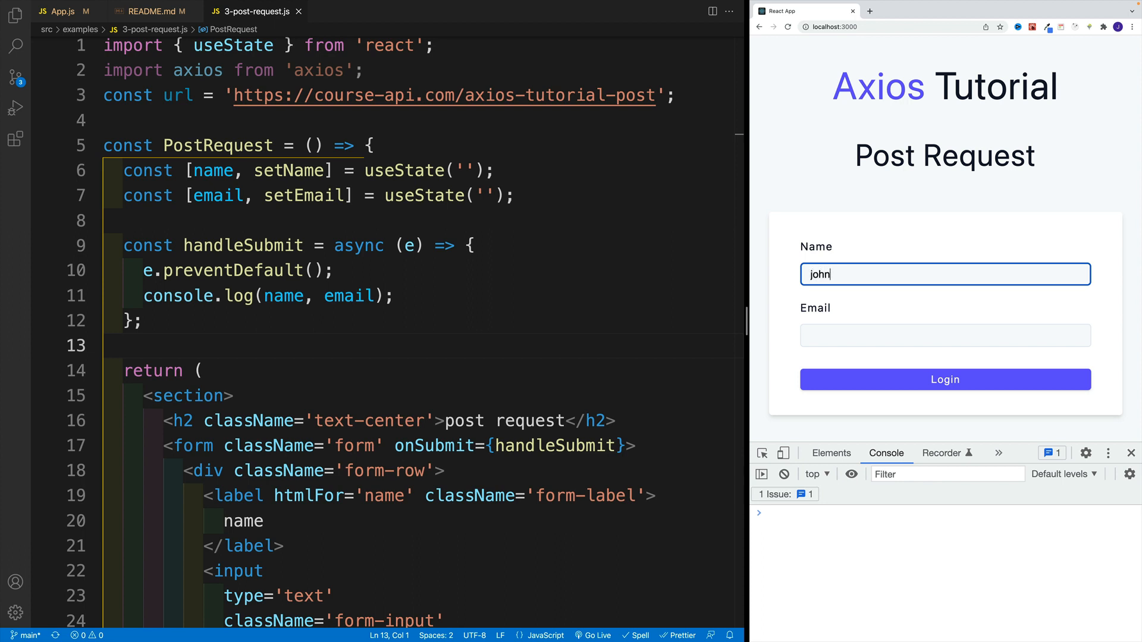
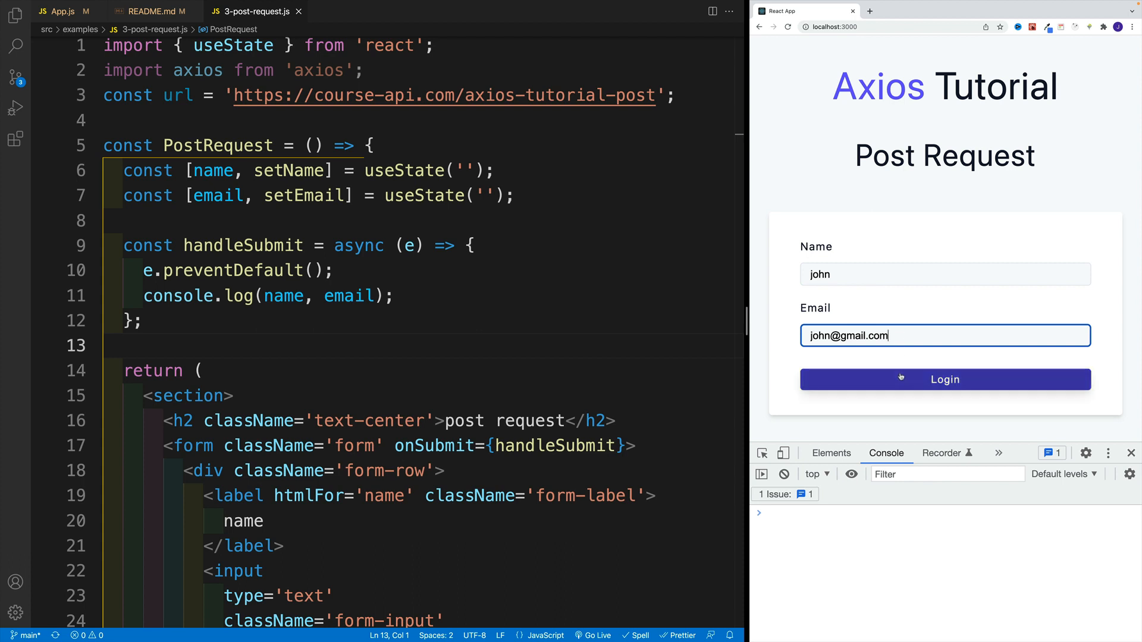
{"action": "left_click", "coordinate": [944, 379]}
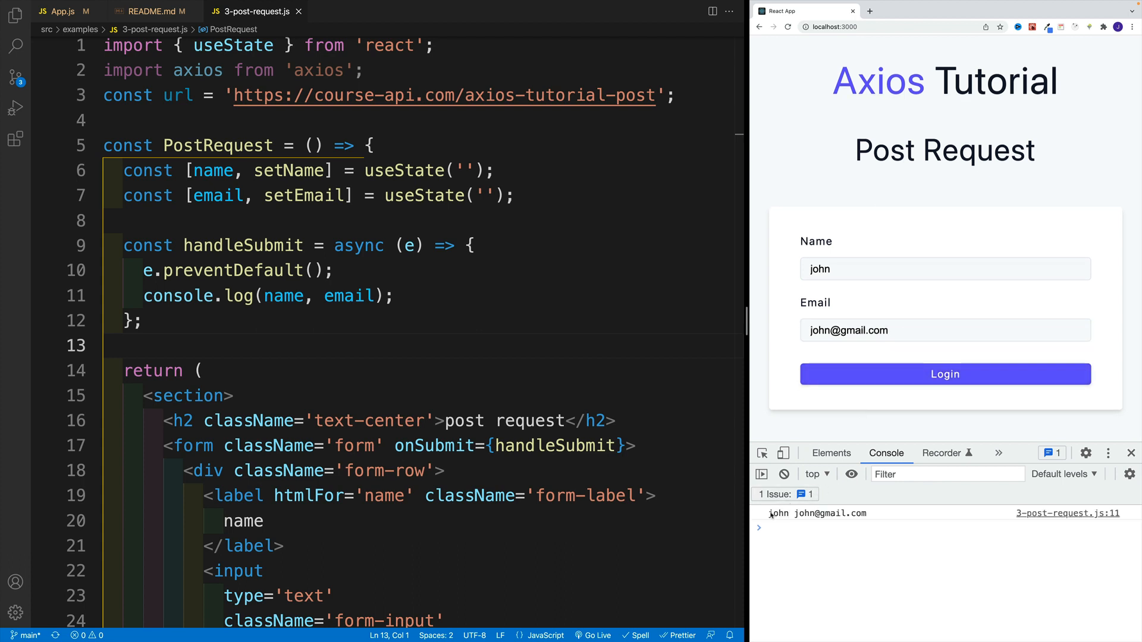
{"action": "left_click", "coordinate": [395, 295]}
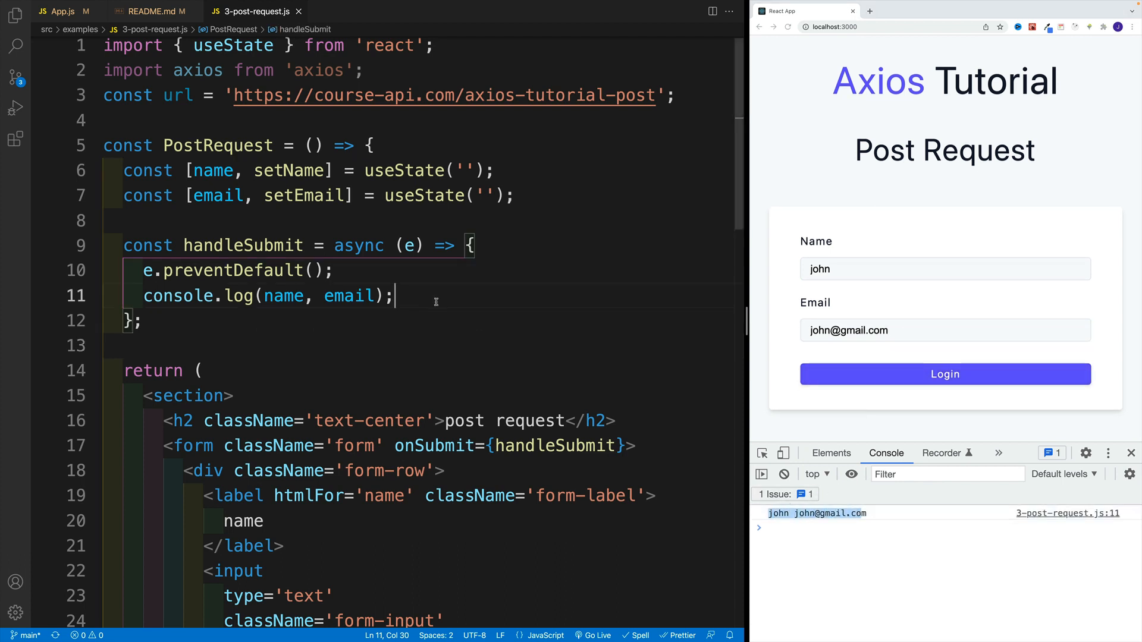
- Start a try/catch in handleSubmit with const resp = await axios.post(url)
{"action": "key", "text": "Backspace"}
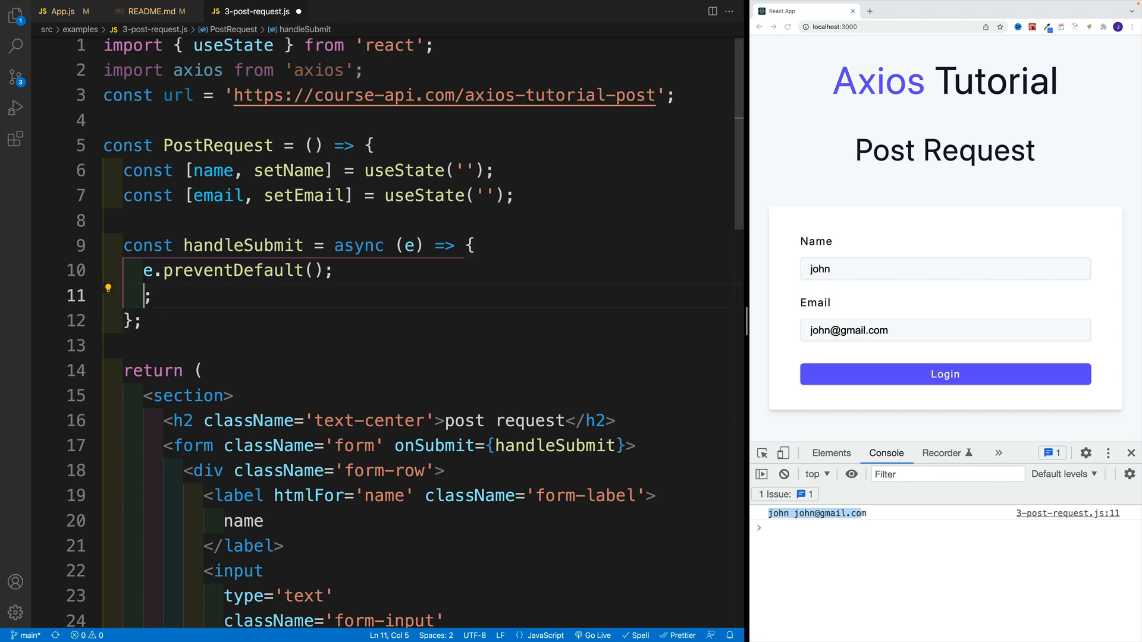
{"action": "type", "text": "try {"}
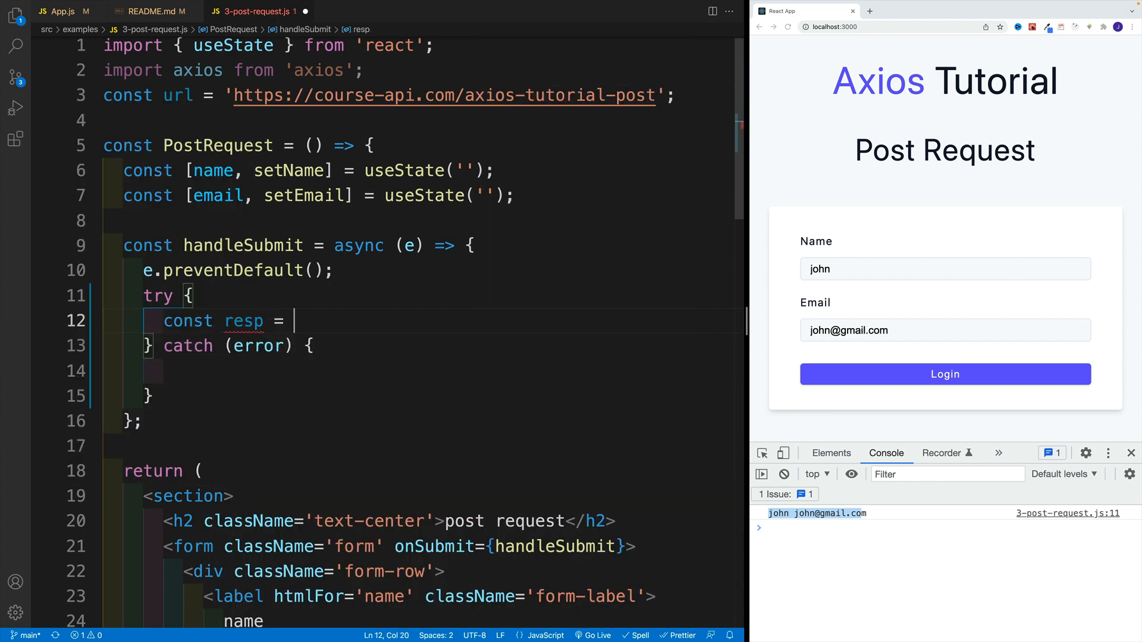
{"action": "type", "text": "await"}
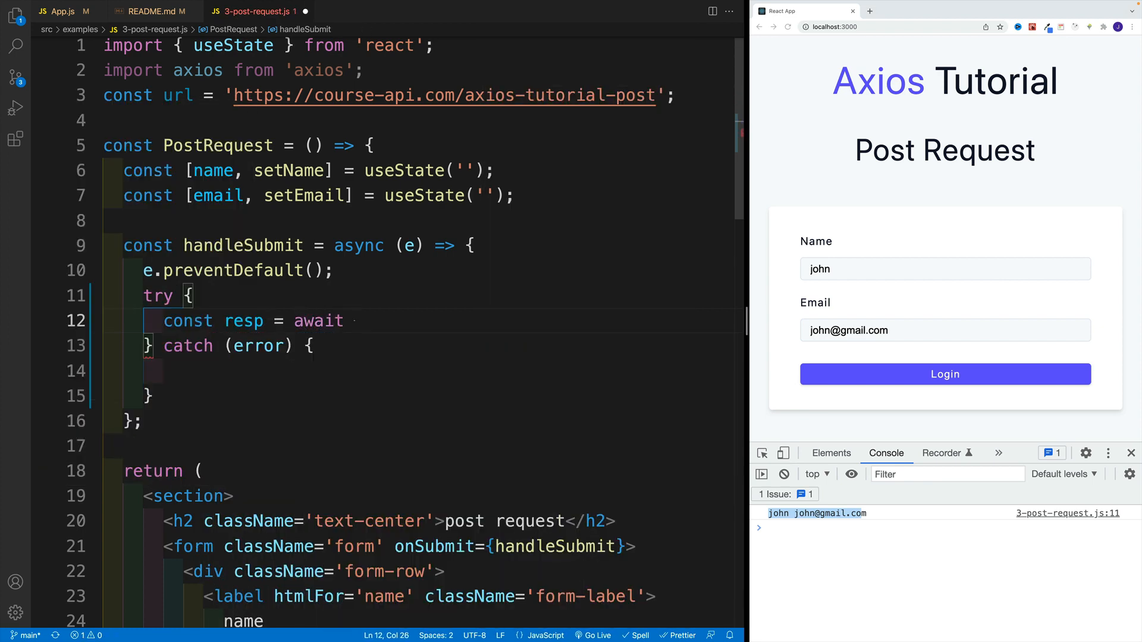
{"action": "type", "text": "axios."}
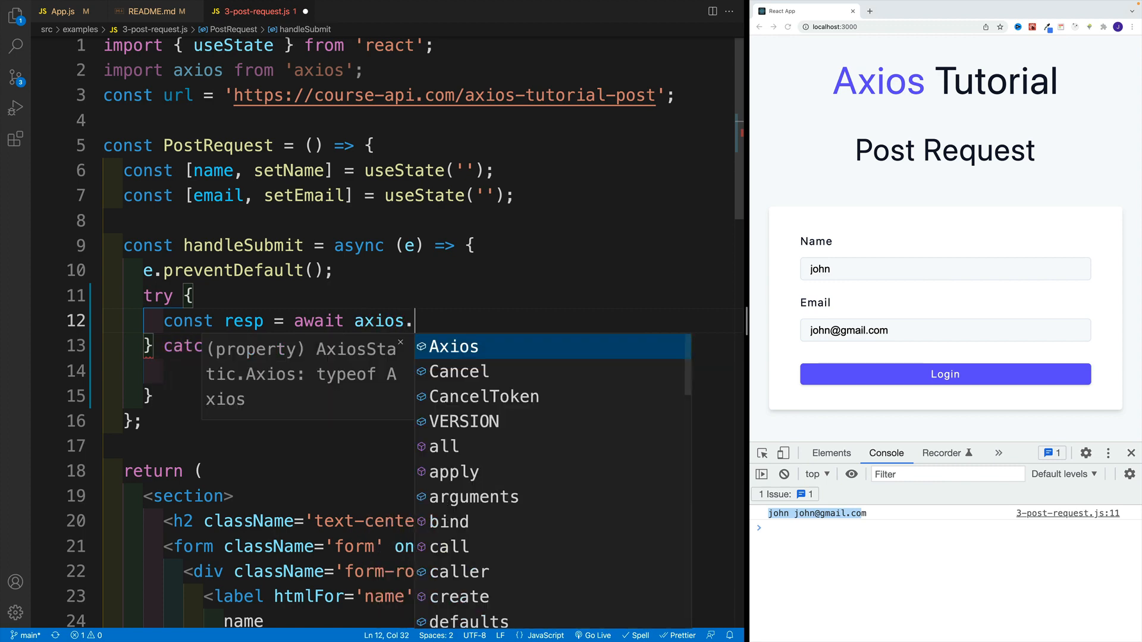
{"action": "type", "text": "post()"}
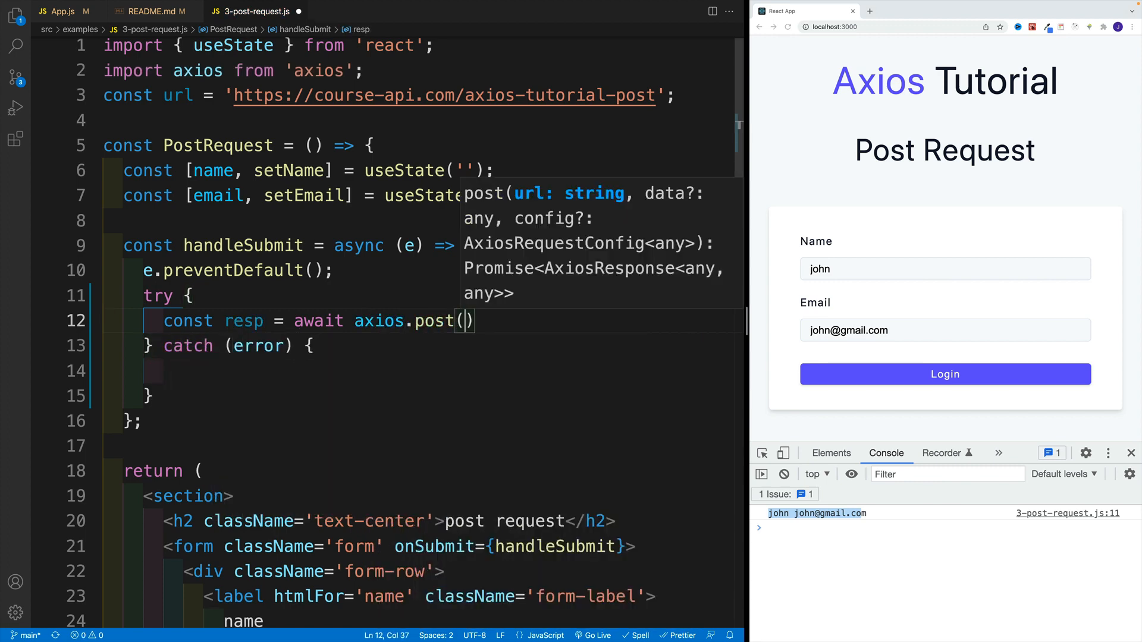
{"action": "type", "text": "url"}
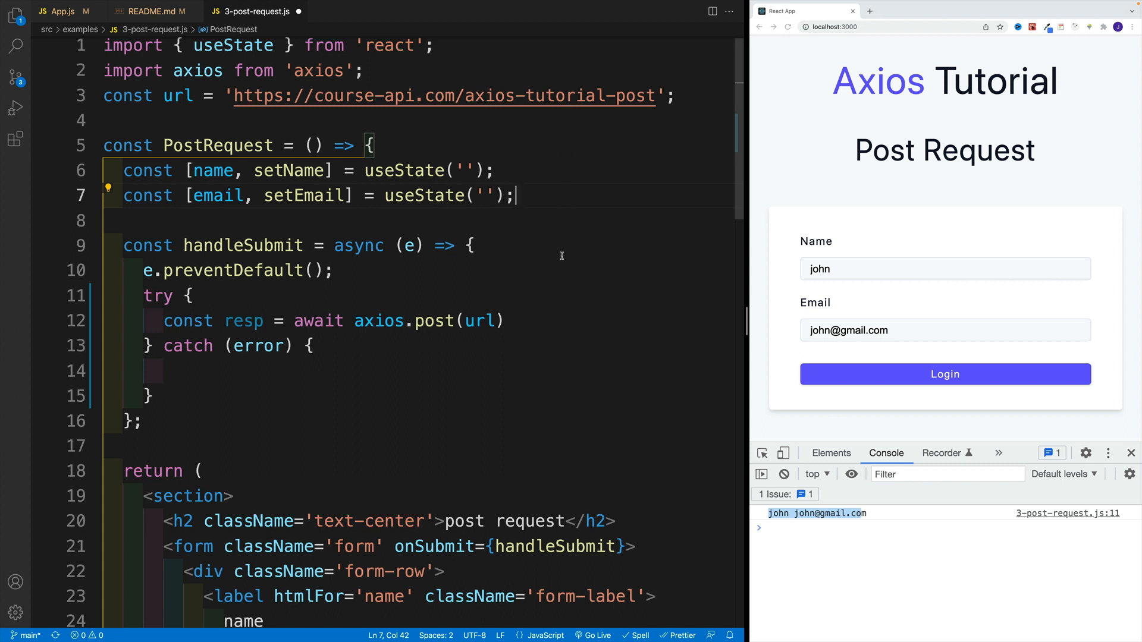
- Pass { name: name, email: email } as the axios.post request body
{"action": "type", "text": ",P"}
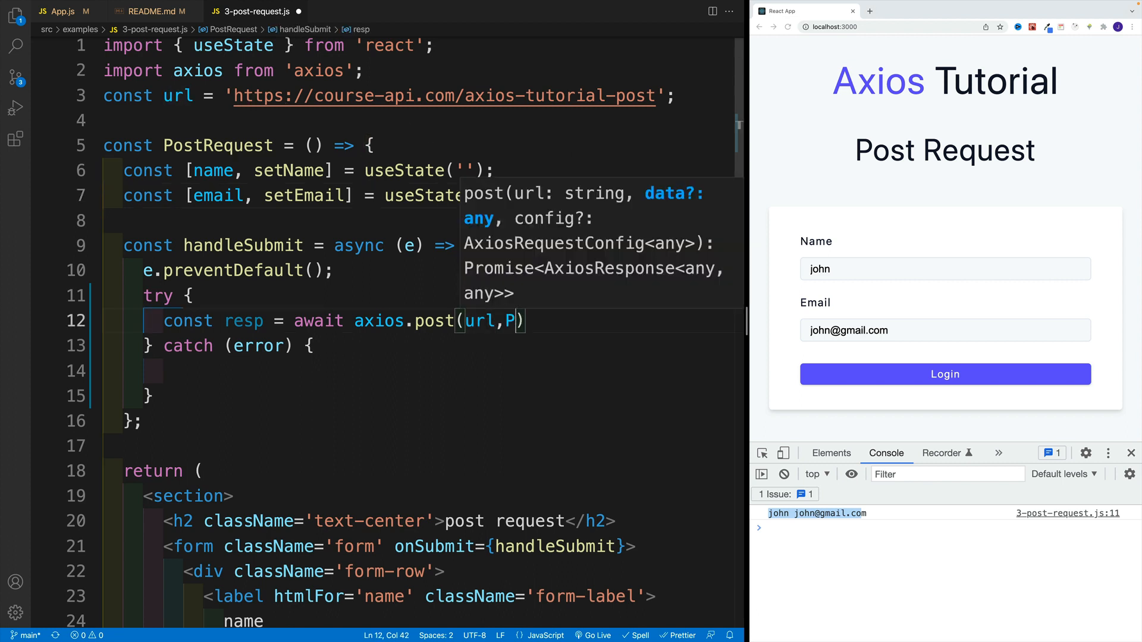
{"action": "type", "text": "{}"}
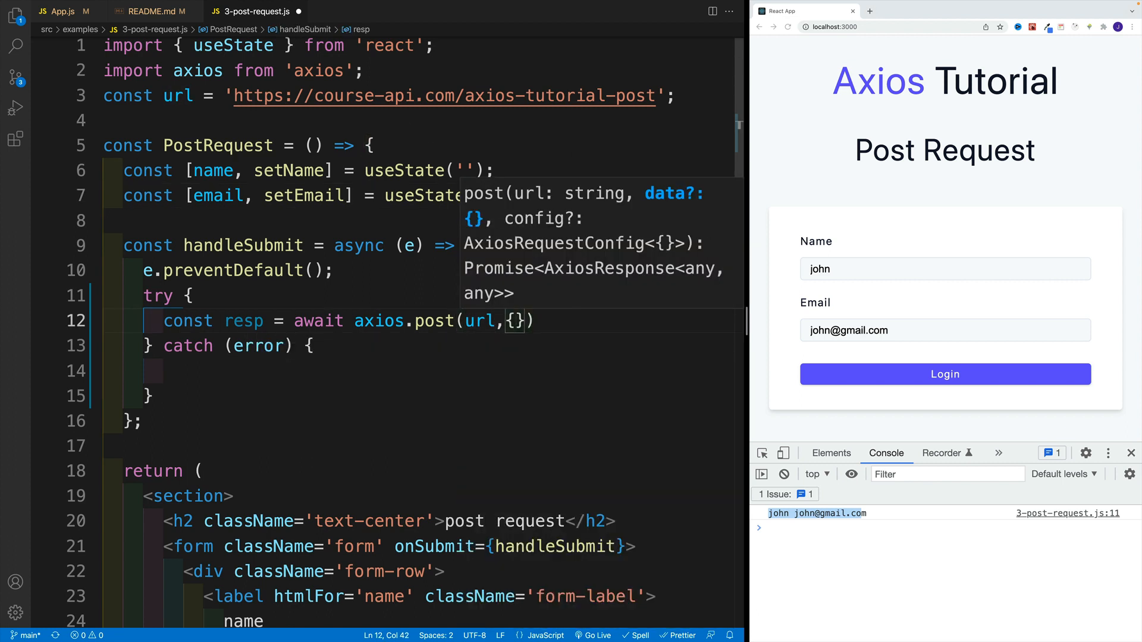
{"action": "type", "text": "name:"}
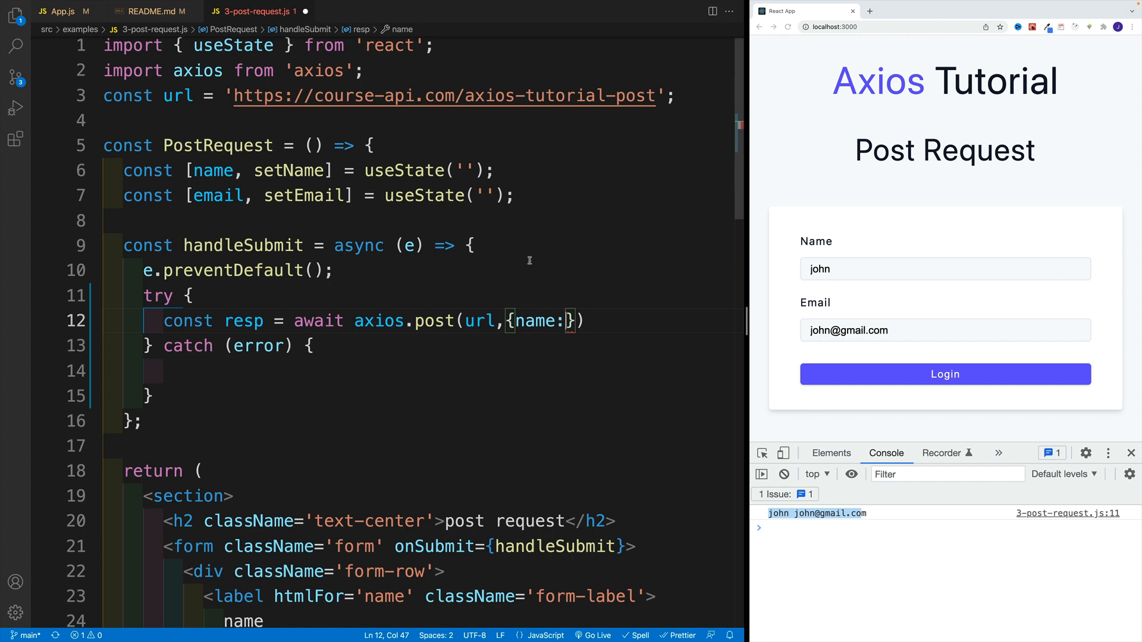
{"action": "type", "text": "name, email: emai"}
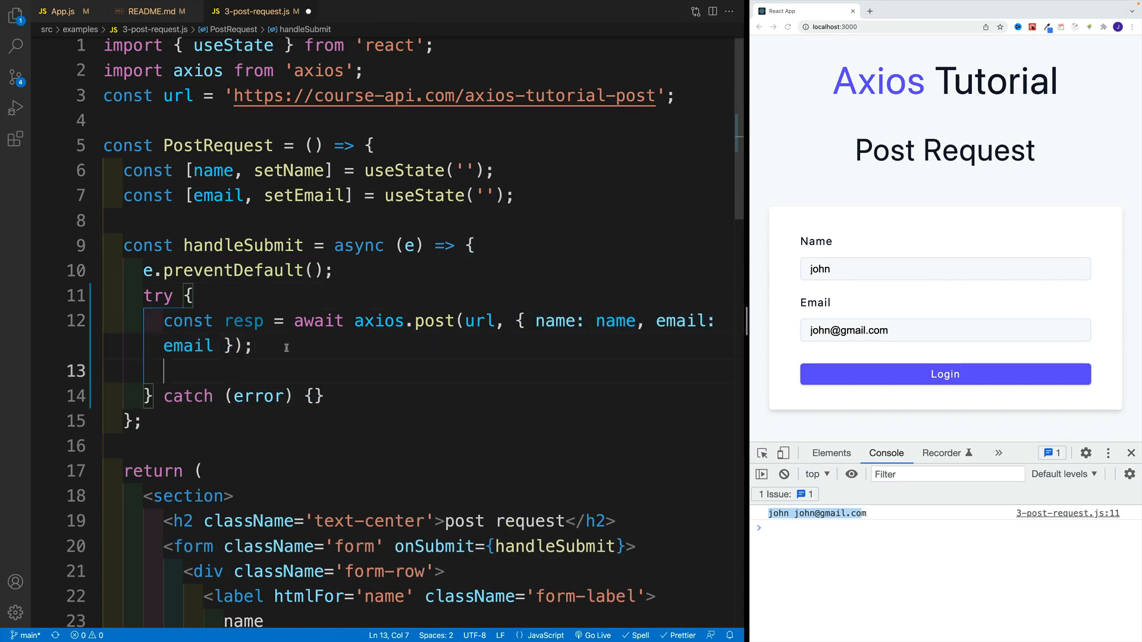
- Log resp.data after the post and error.response inside the catch block
{"action": "type", "text": "log(resp.data);"}
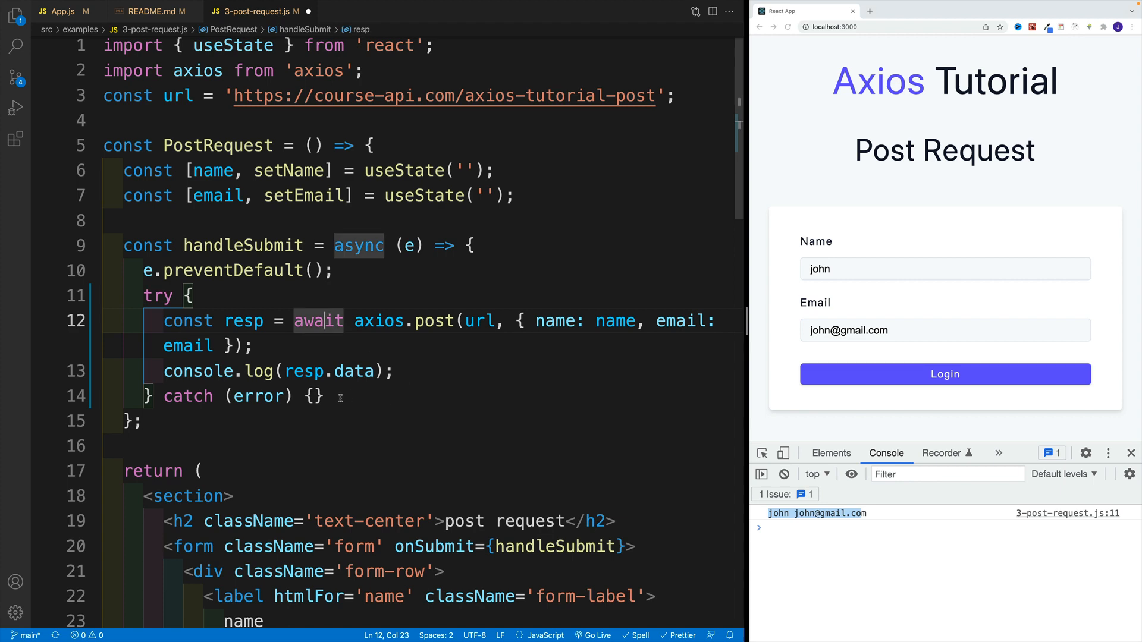
{"action": "type", "text": "log();"}
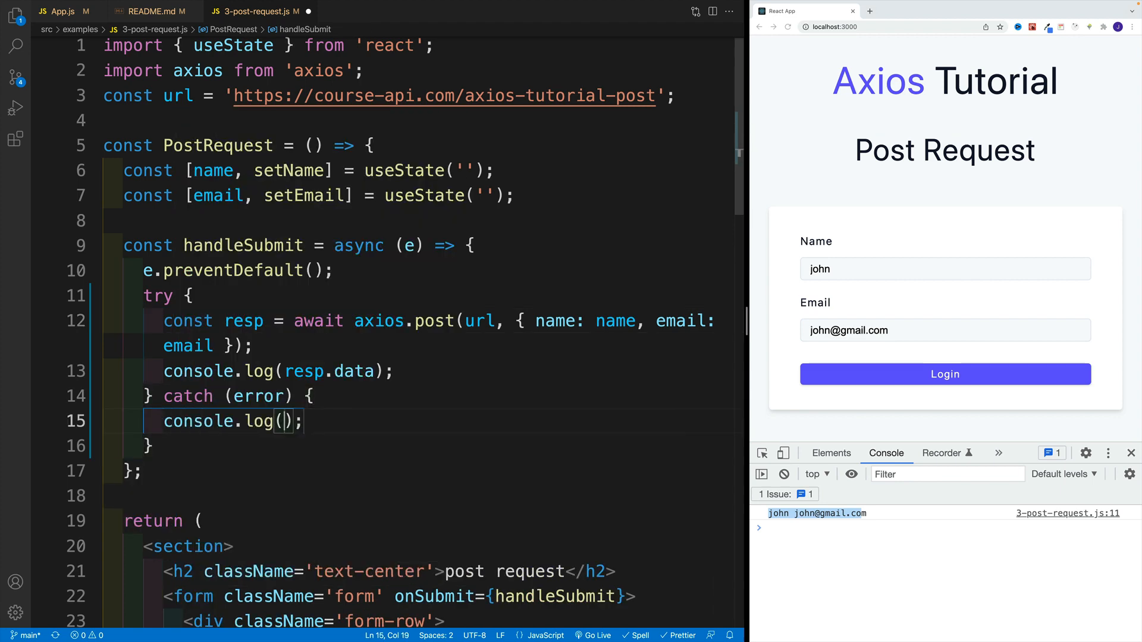
{"action": "type", "text": "error.res"}
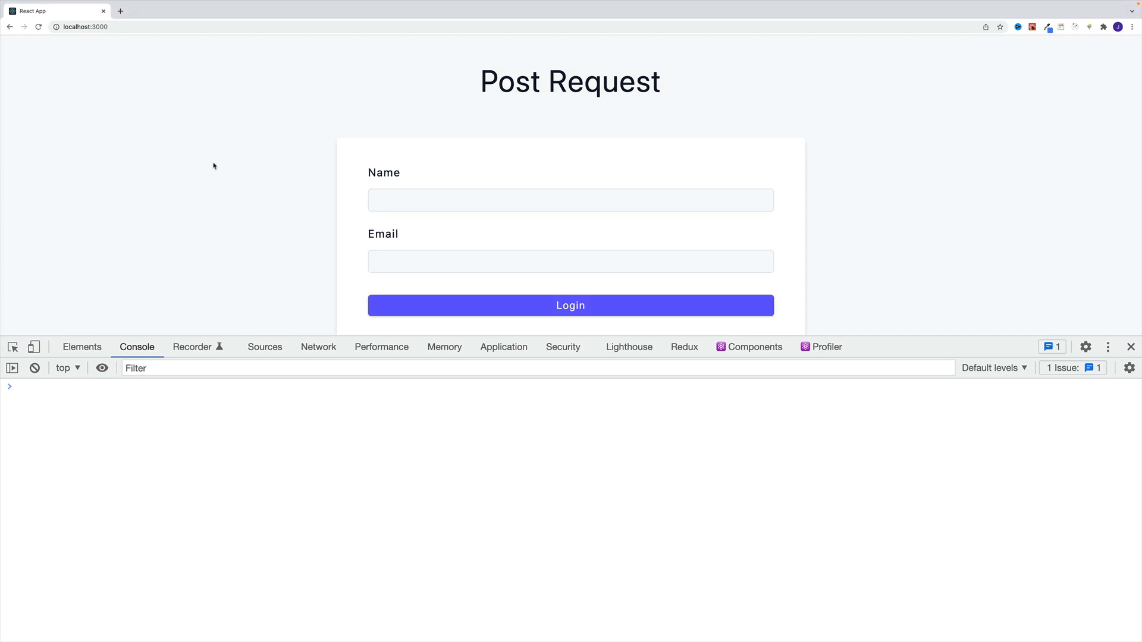
- Submit john via the form with the Network tab open and select the axios-tutorial-post request returning 201
{"action": "left_click", "coordinate": [318, 348]}
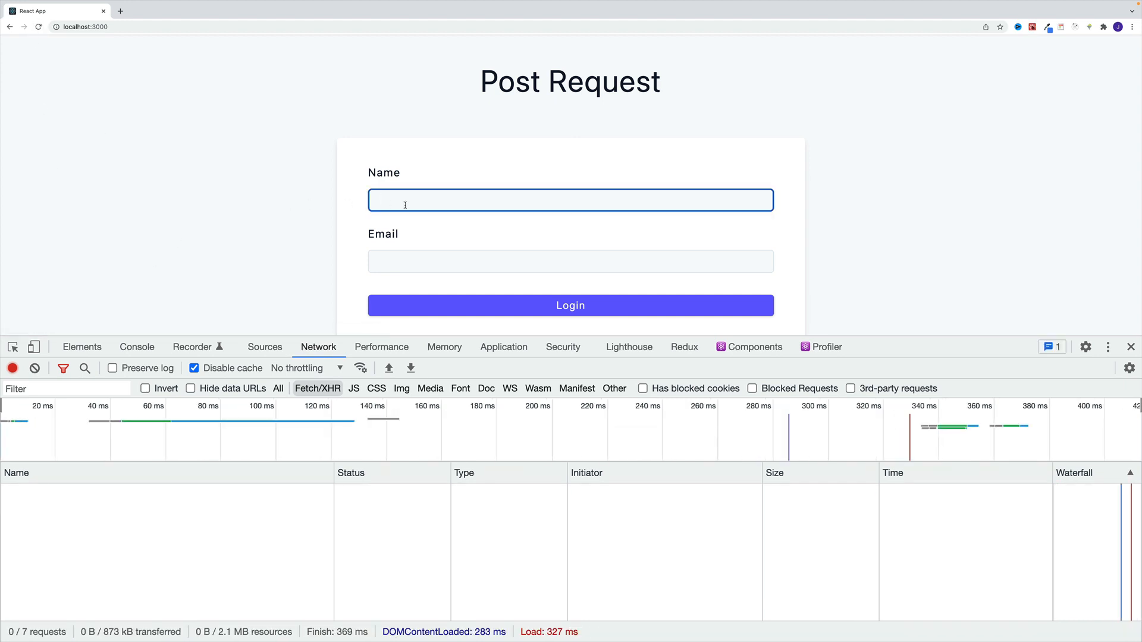
{"action": "type", "text": "john"}
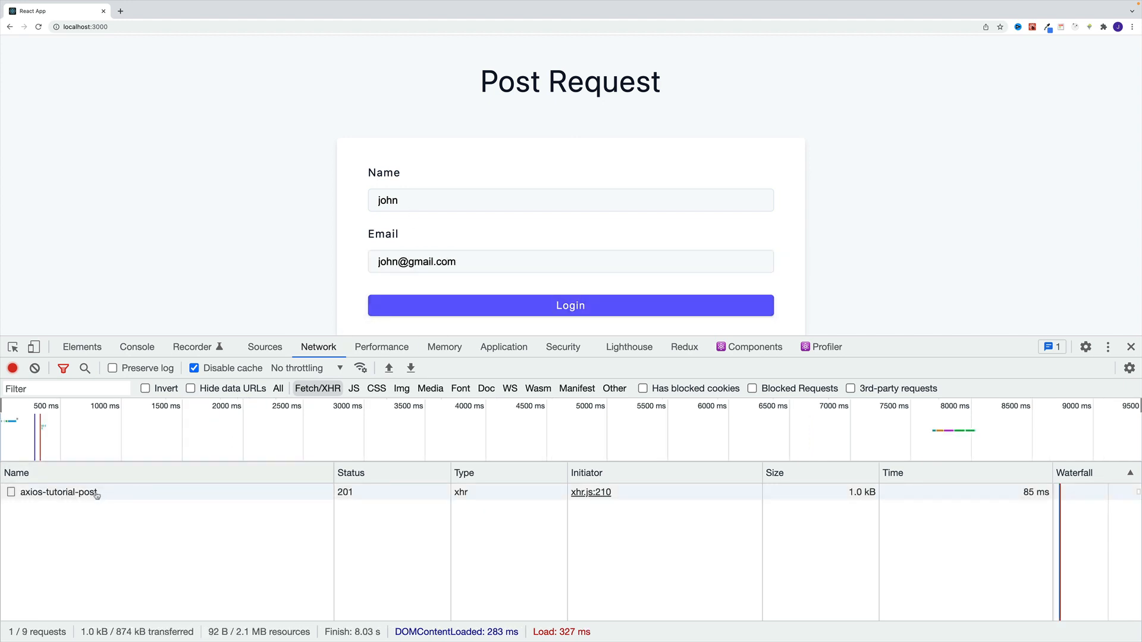
{"action": "left_click", "coordinate": [58, 492]}
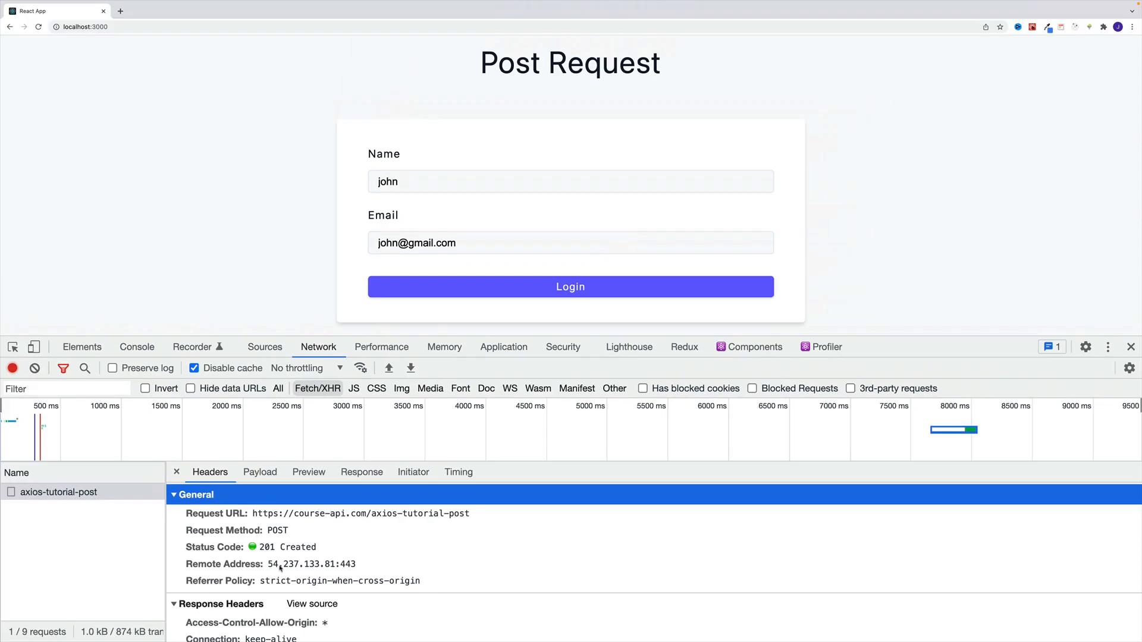
{"action": "left_click", "coordinate": [260, 473]}
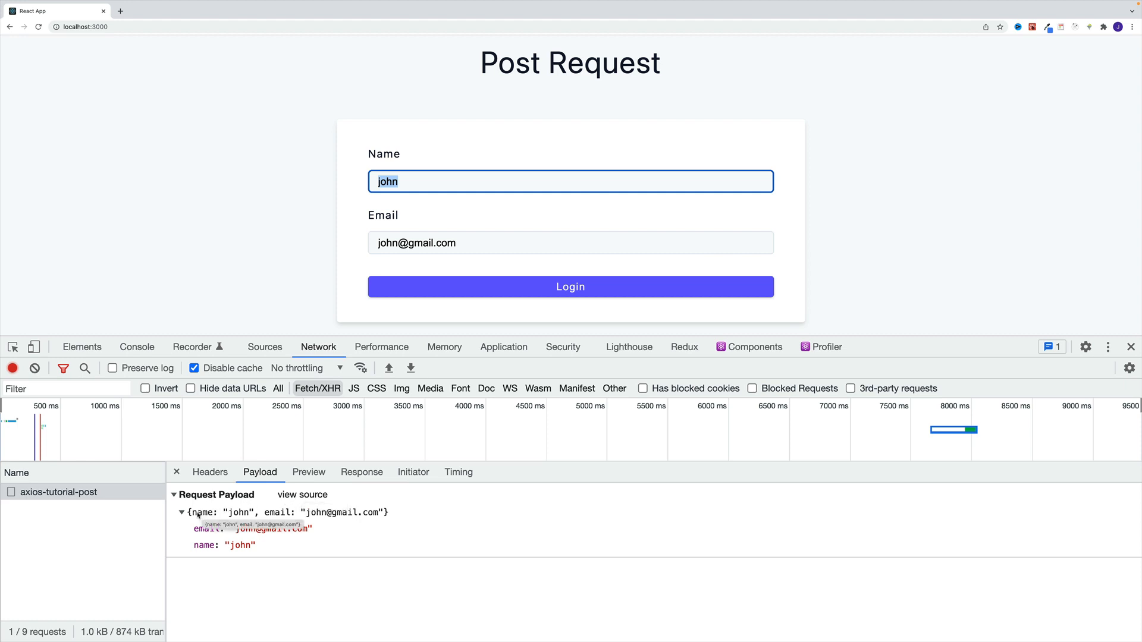
{"action": "left_click", "coordinate": [286, 511]}
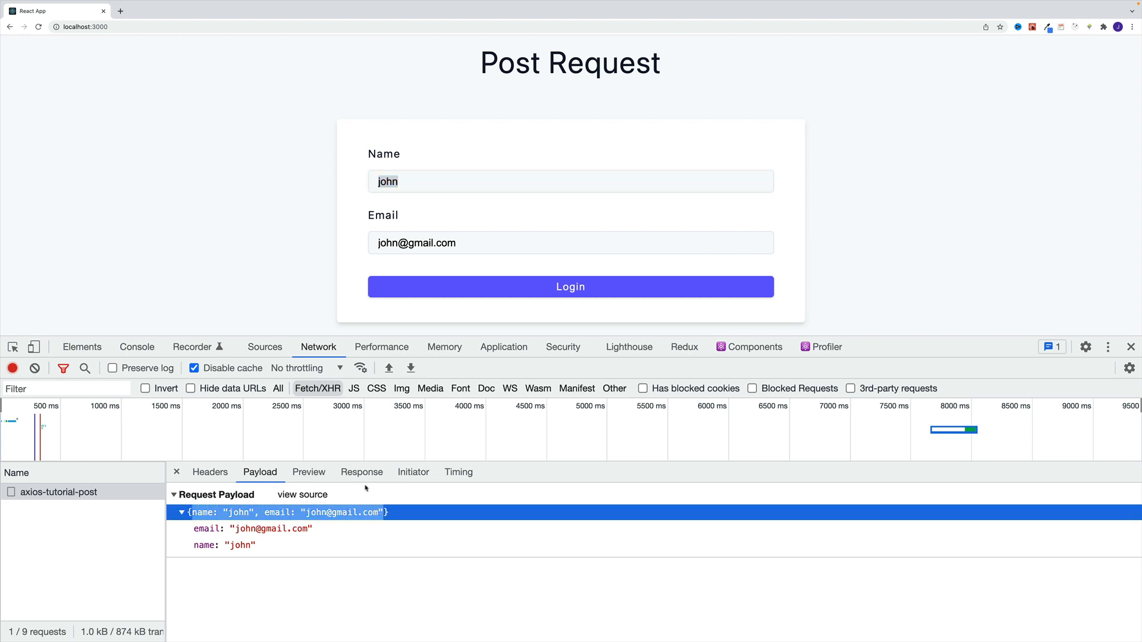
{"action": "left_click", "coordinate": [361, 472]}
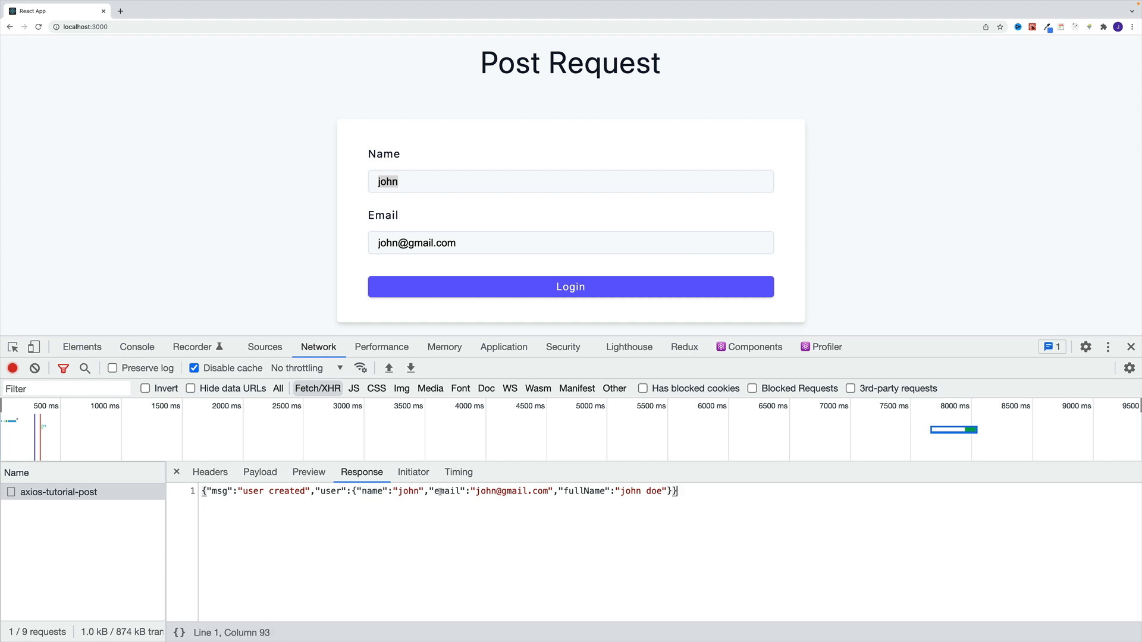
{"action": "double_click", "coordinate": [590, 491]}
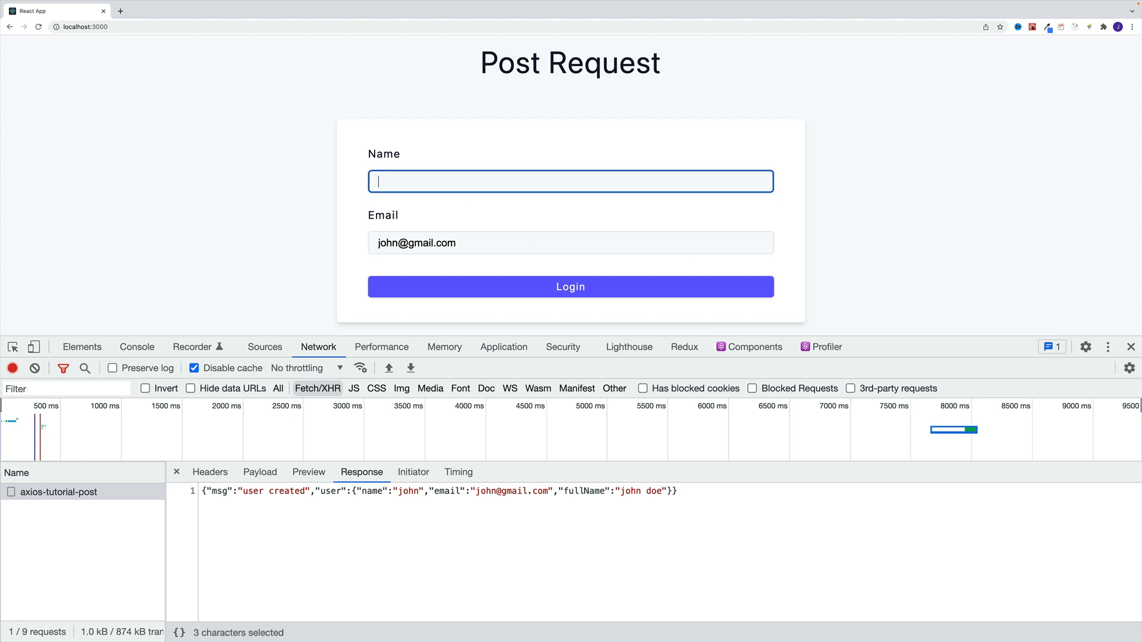
{"action": "type", "text": "susan"}
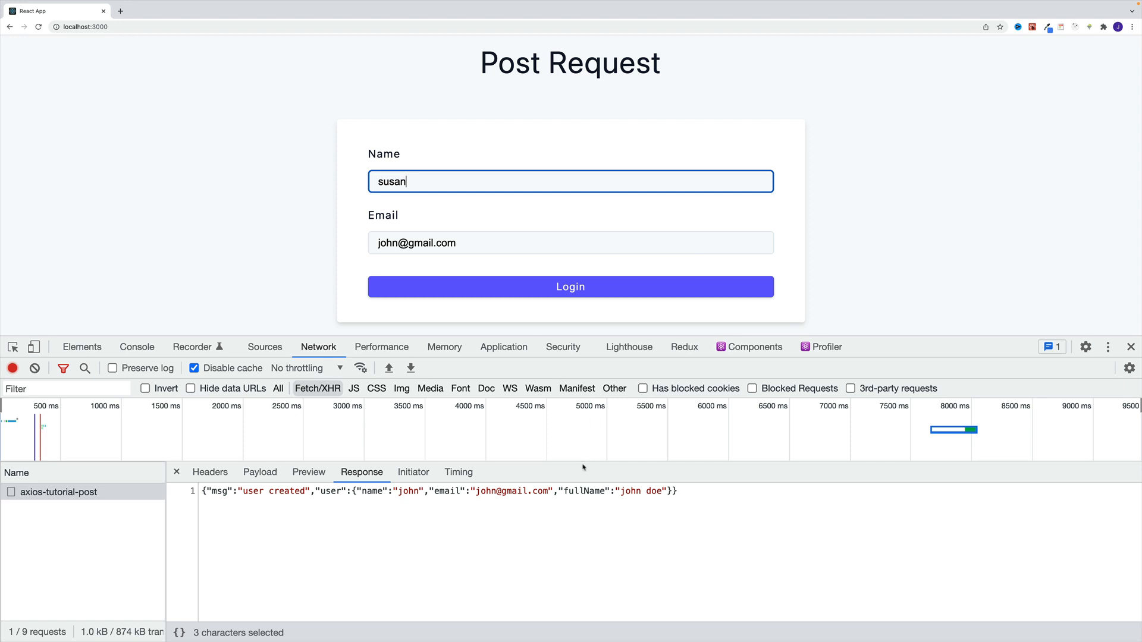
{"action": "mouse_move", "coordinate": [419, 223]}
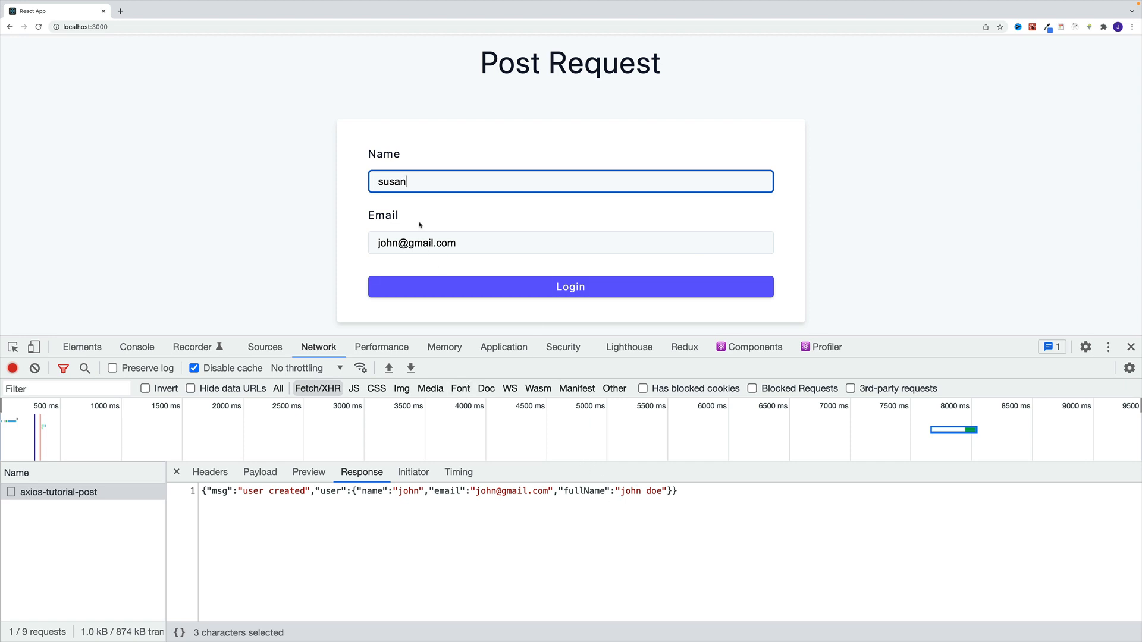
{"action": "left_click", "coordinate": [395, 243]}
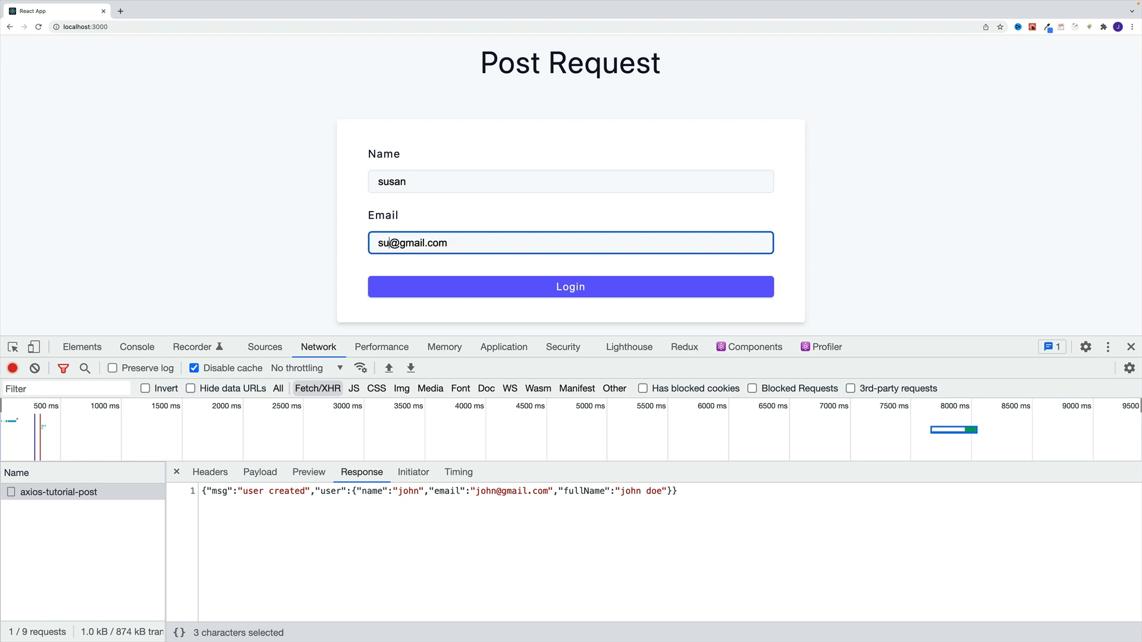
{"action": "left_click", "coordinate": [571, 286]}
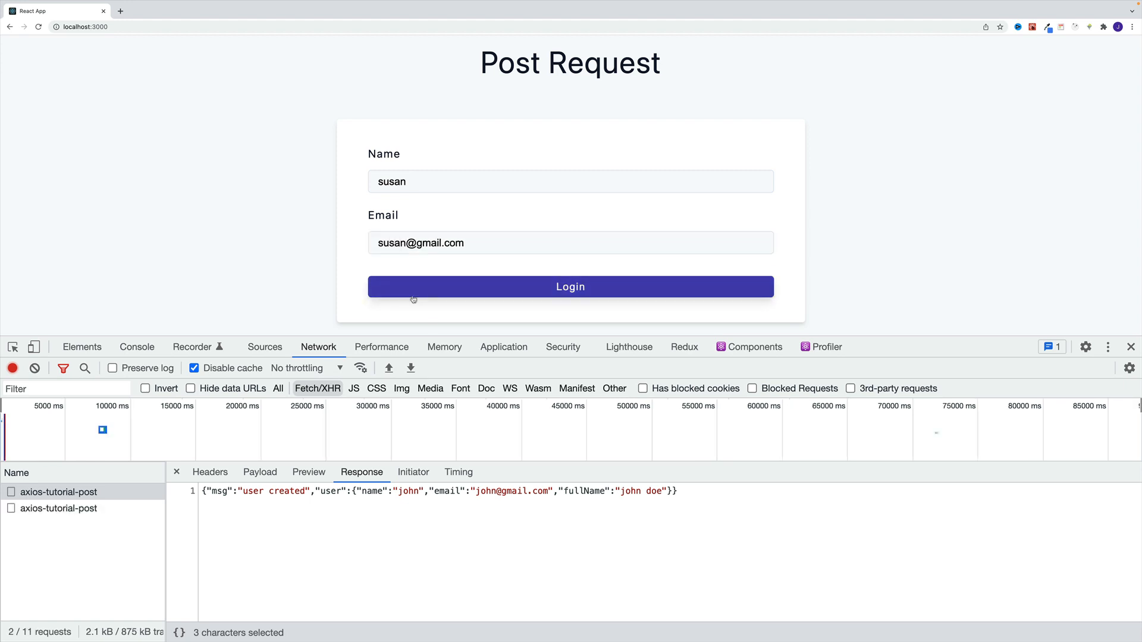
{"action": "left_click", "coordinate": [571, 287]}
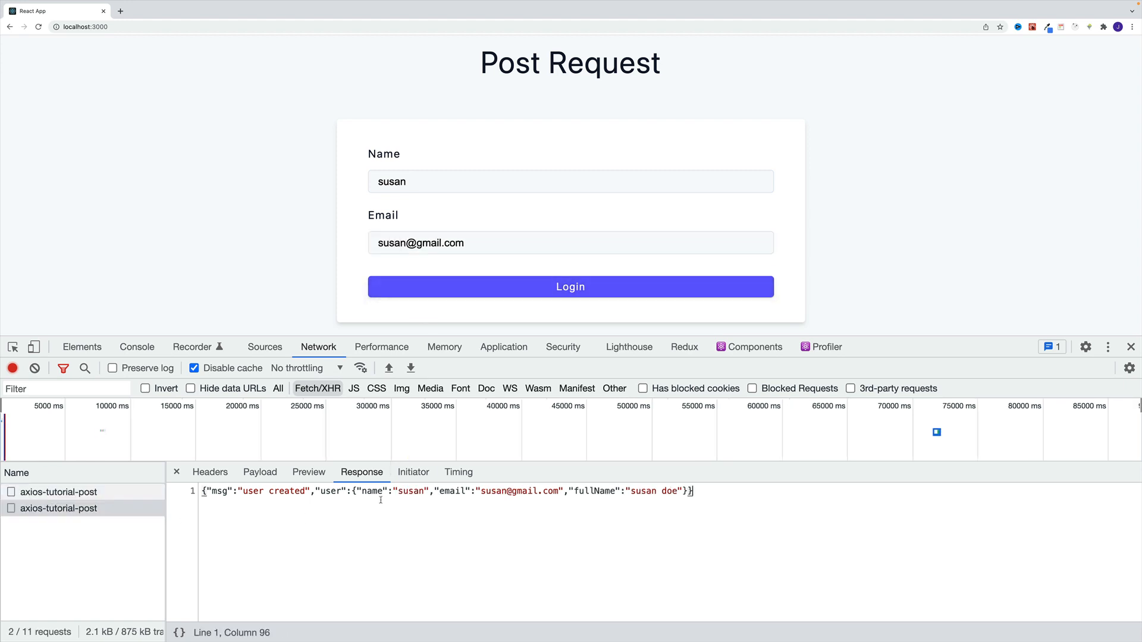
{"action": "mouse_move", "coordinate": [665, 515]}
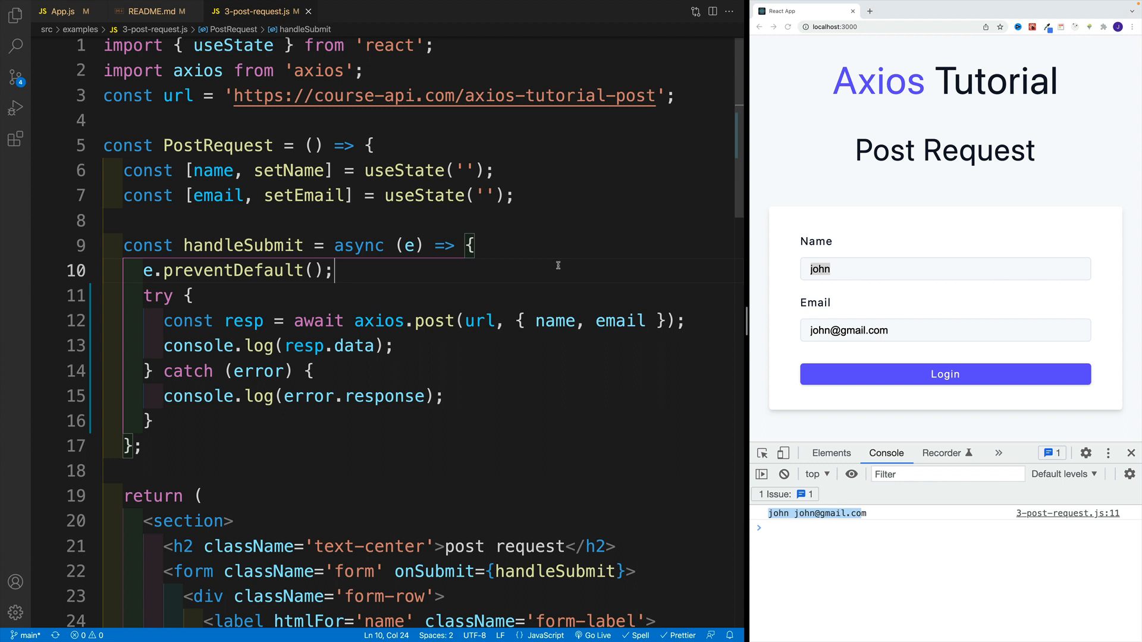
- Send { name, email } shorthand in axios.post, keep error.response logging, and save the file
{"action": "key", "text": "Backspace"}
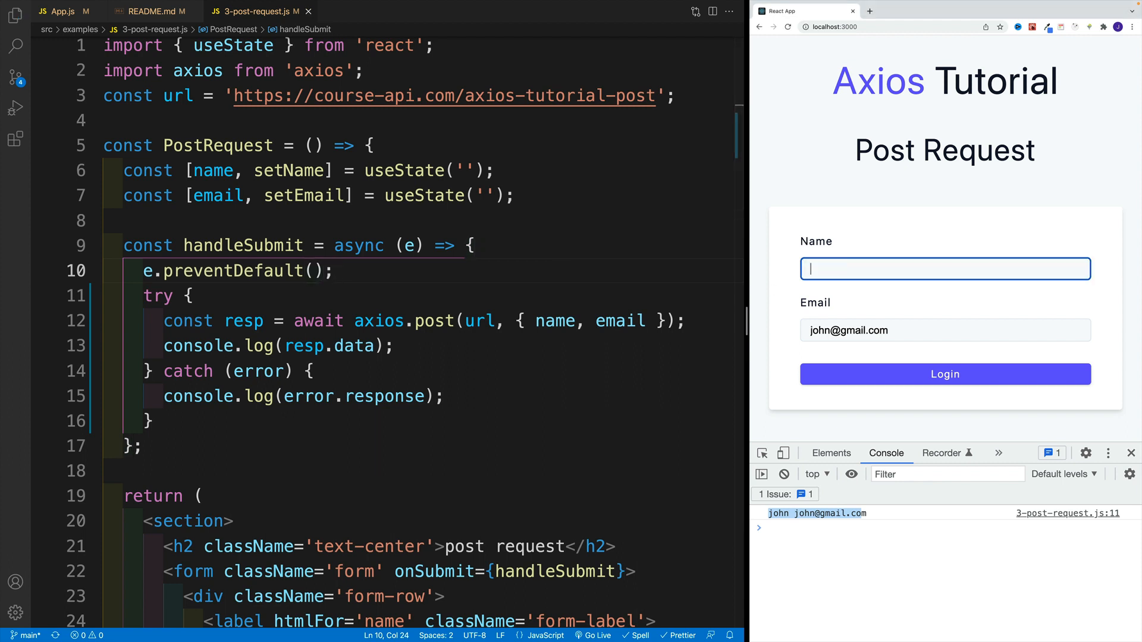
- Submit with an empty name so a 400 Bad Request 'please provide both values' is logged
{"action": "left_click", "coordinate": [944, 373]}
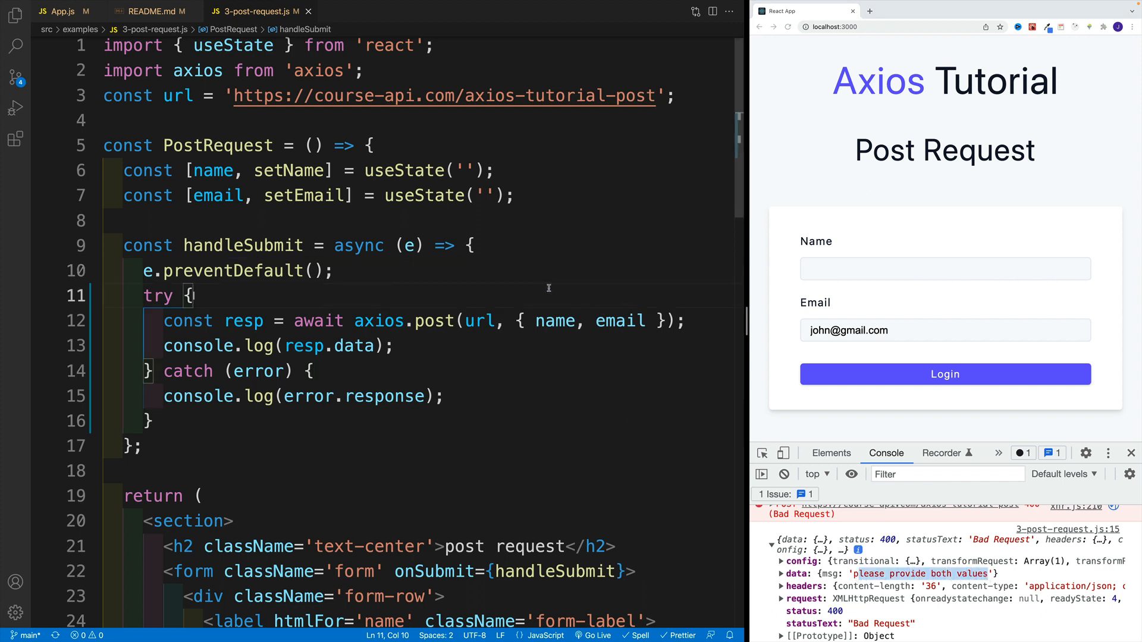
{"action": "double_click", "coordinate": [378, 321]}
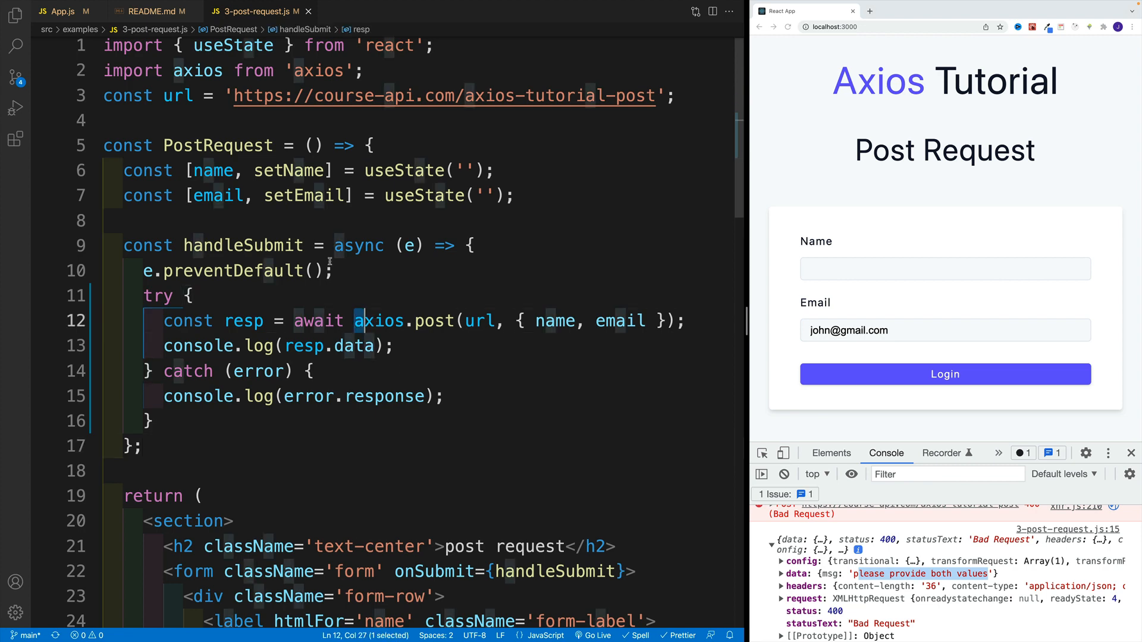
{"action": "left_click", "coordinate": [138, 11]}
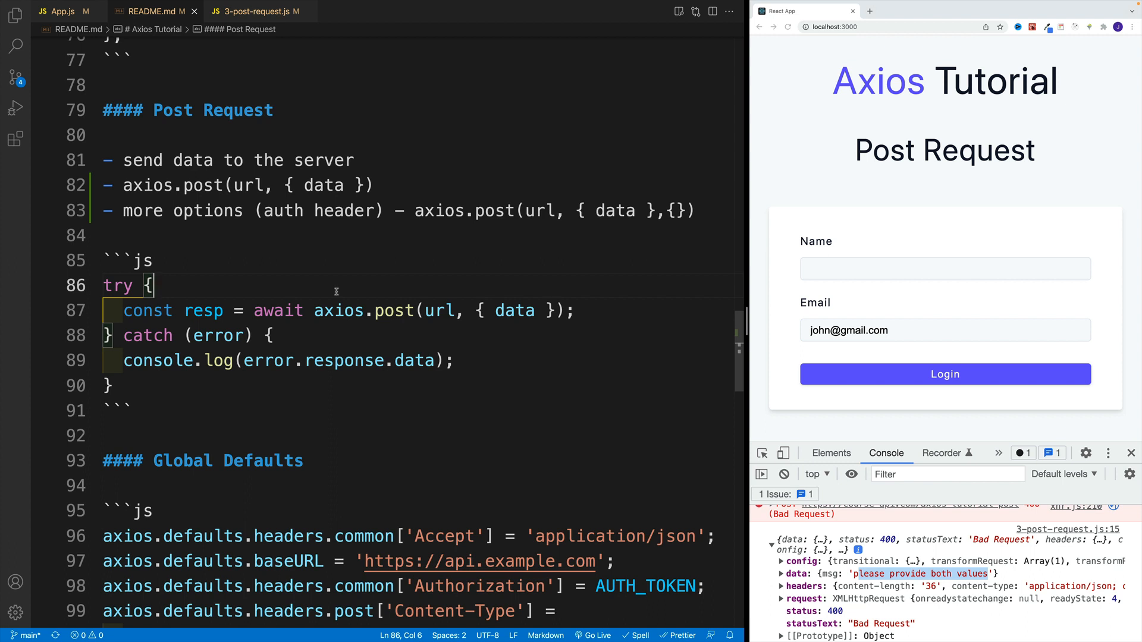
{"action": "mouse_move", "coordinate": [344, 239]}
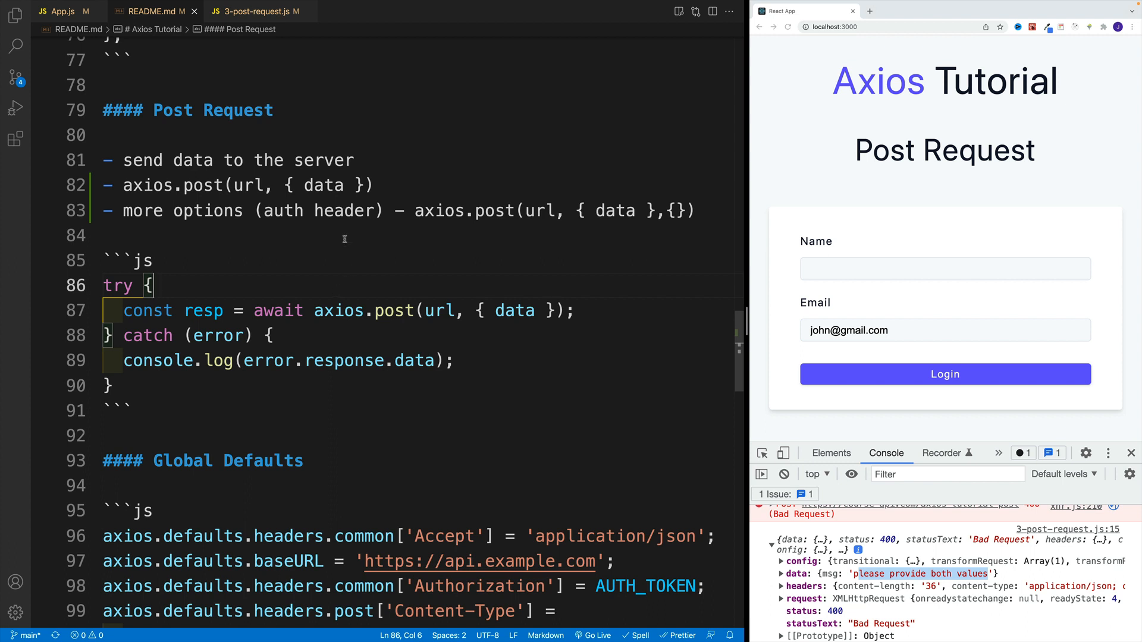
- Highlight url in the README's Post Request axios.post notes
{"action": "double_click", "coordinate": [249, 185]}
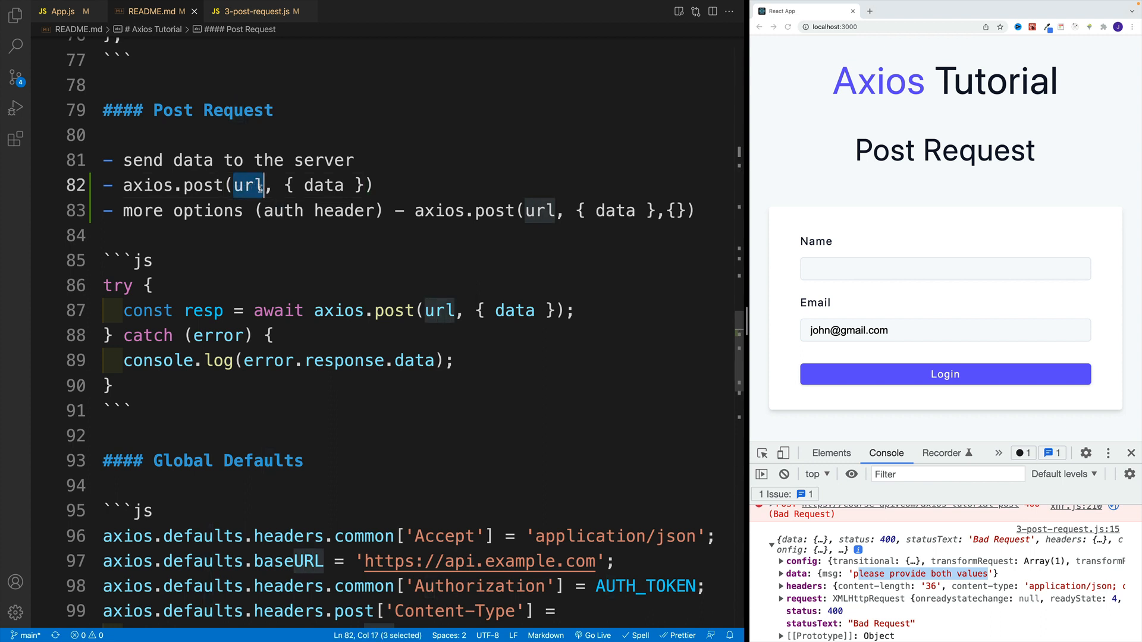